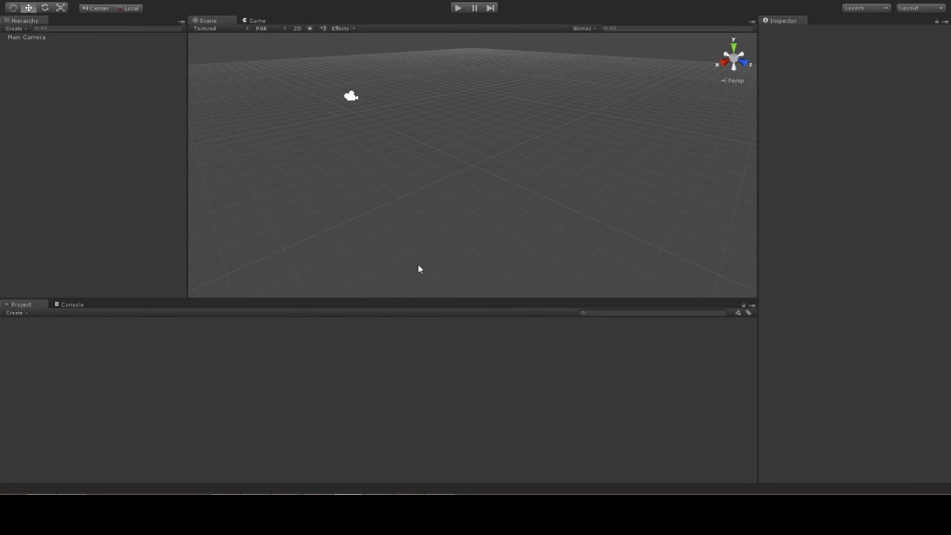
mouse_move(456, 258)
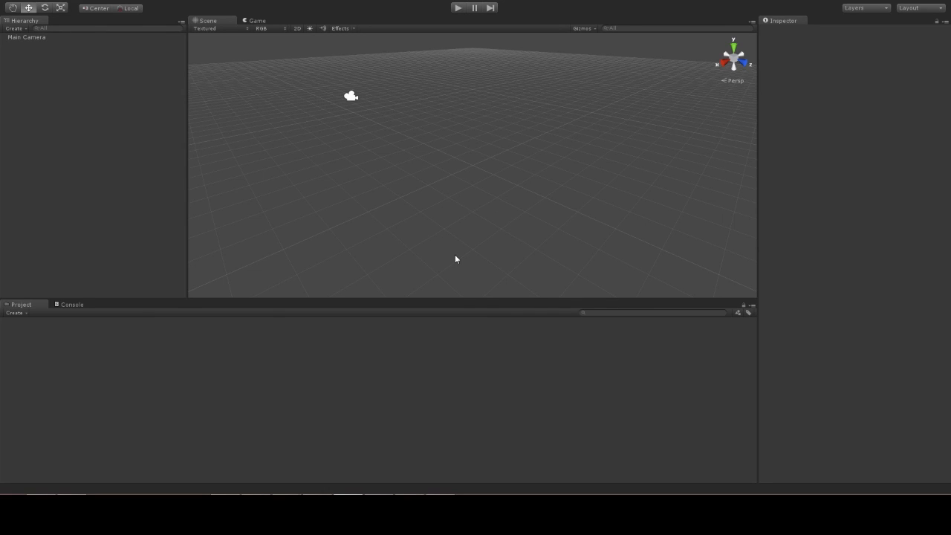
mouse_move(387, 300)
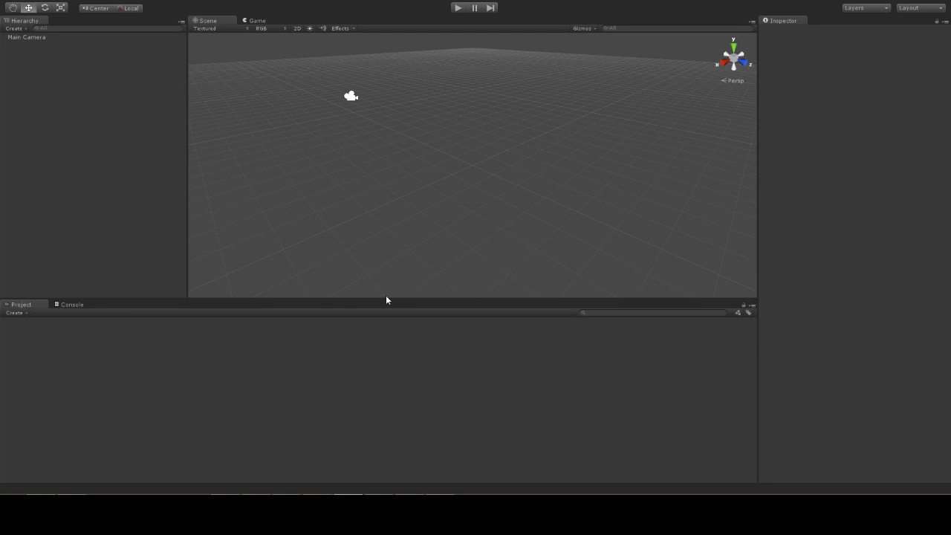
mouse_move(402, 286)
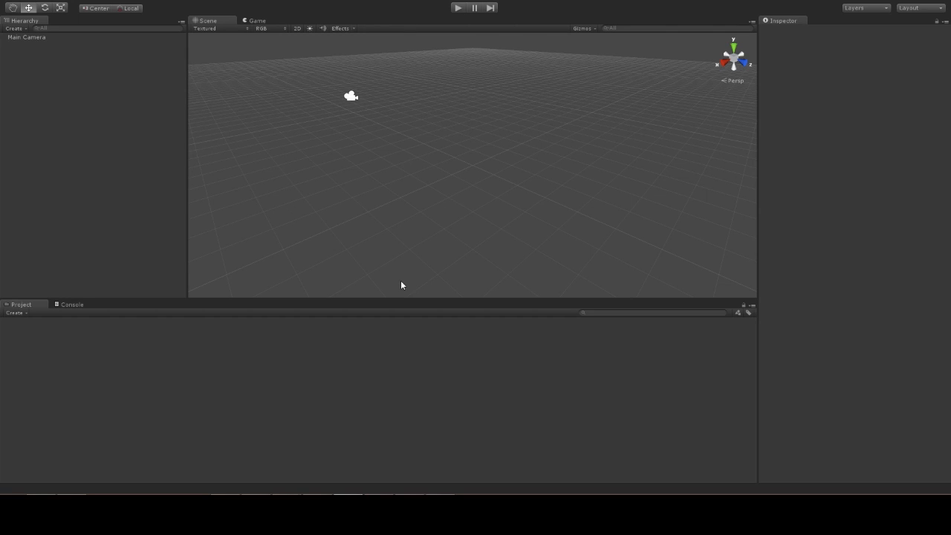
mouse_move(339, 297)
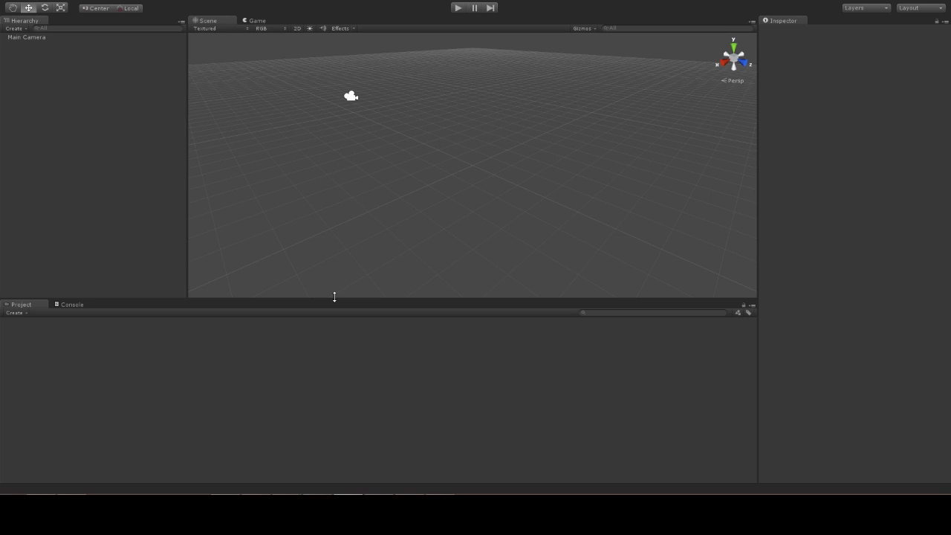
mouse_move(401, 285)
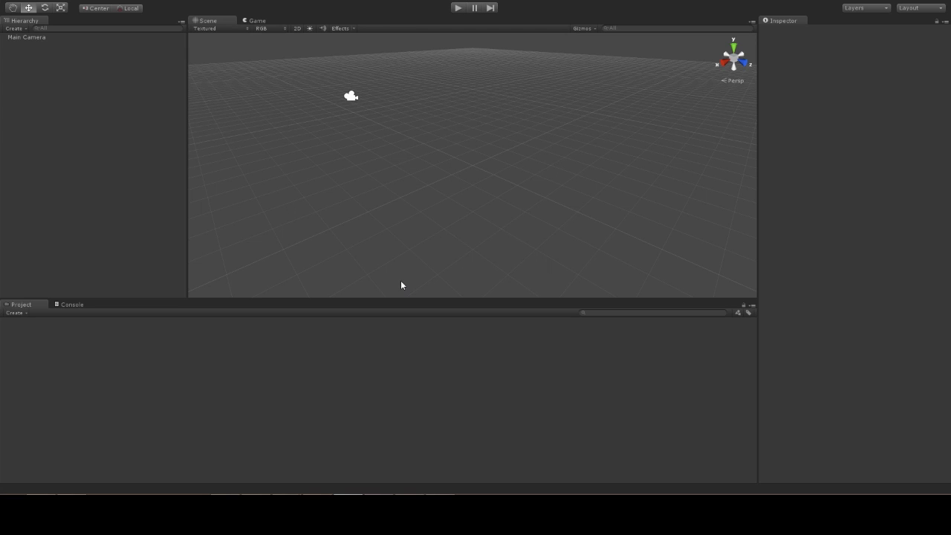
mouse_move(147, 281)
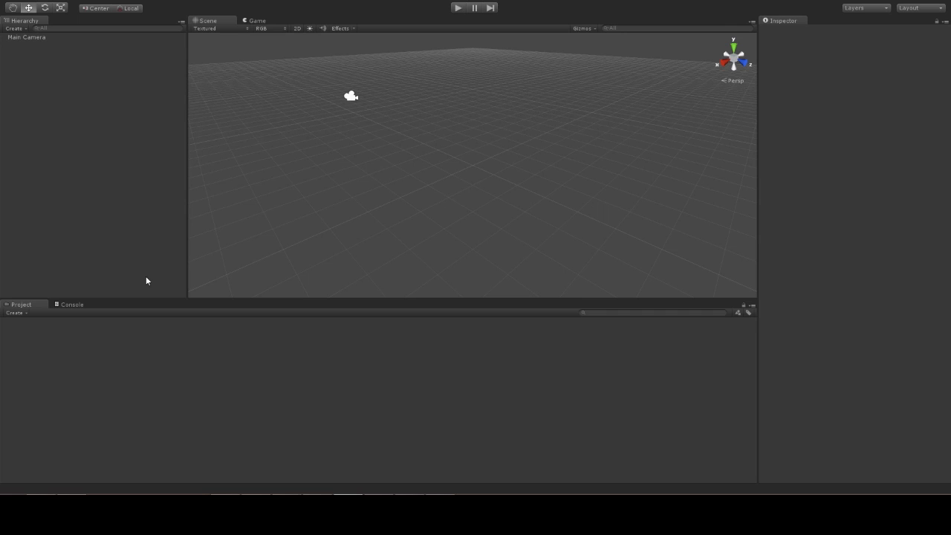
mouse_move(336, 406)
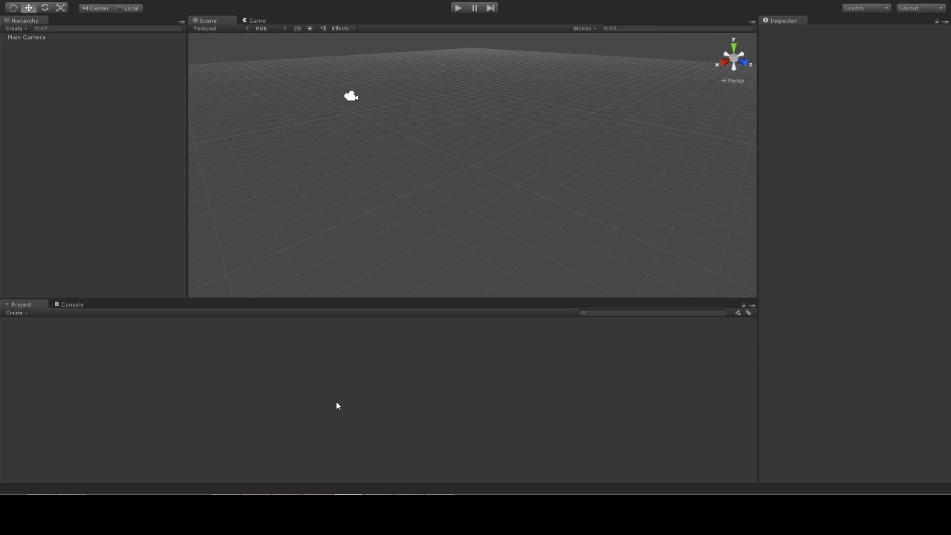
mouse_move(434, 178)
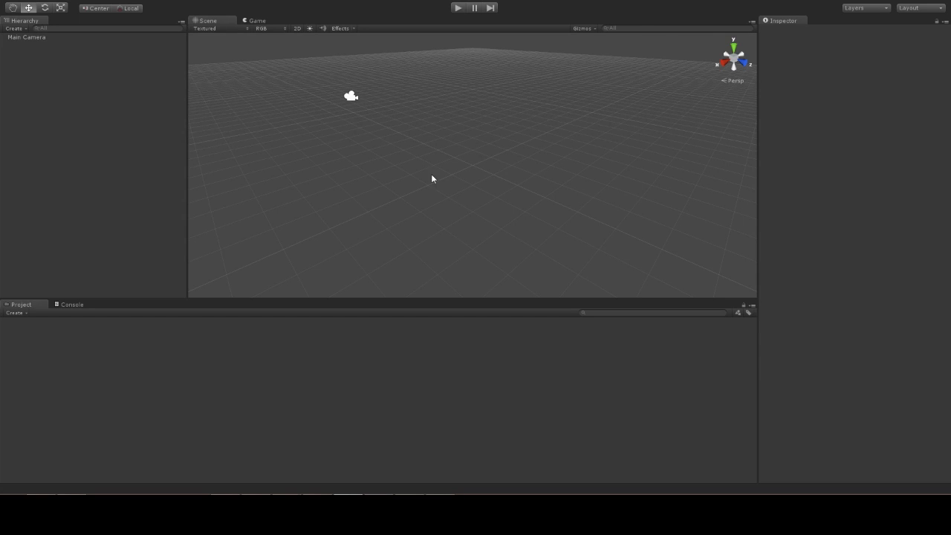
mouse_move(137, 375)
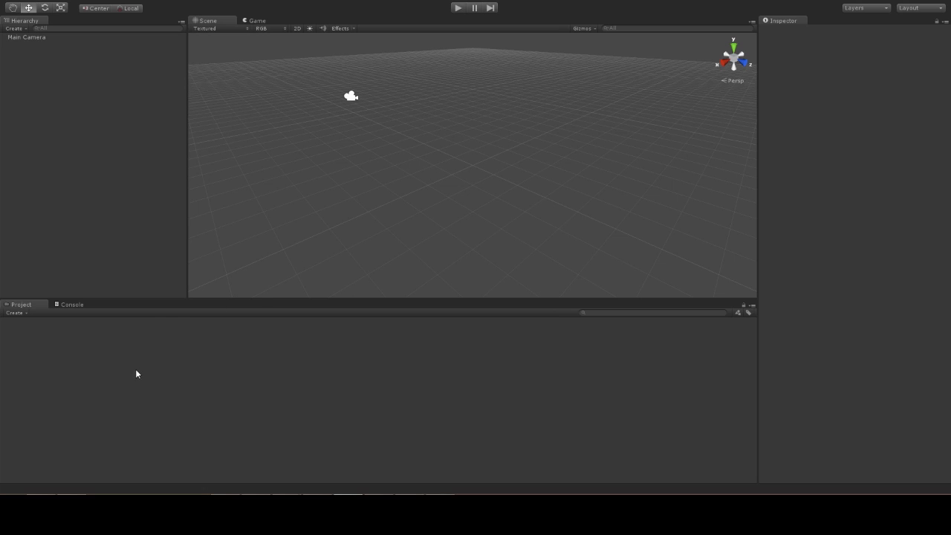
Create the MainGameManager and PlayerController C# scripts in the Project panel
right_click(137, 374)
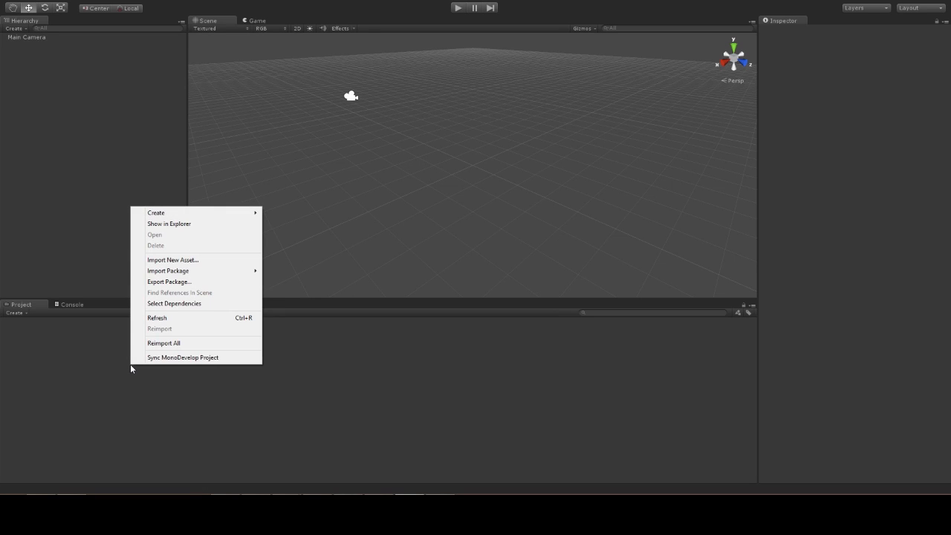
mouse_move(156, 212)
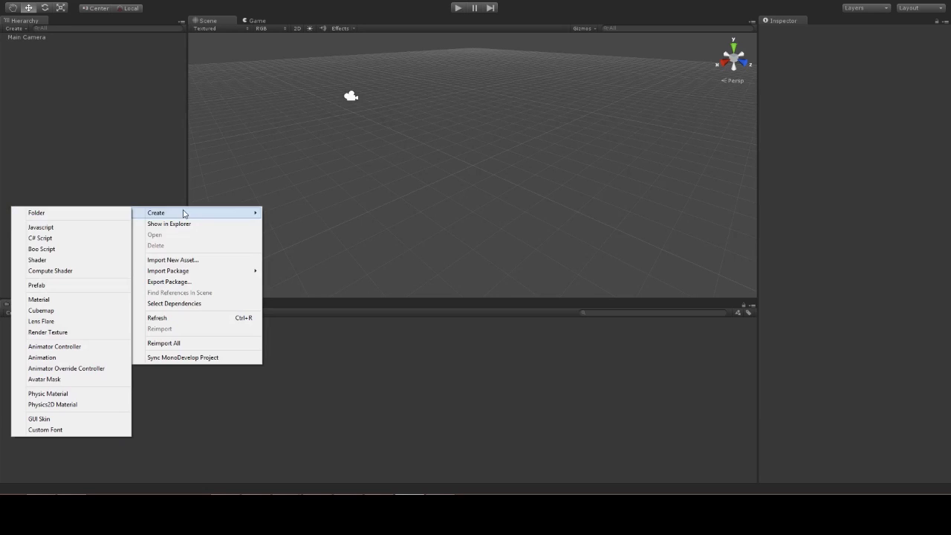
click(40, 238)
text(MainGameManag)
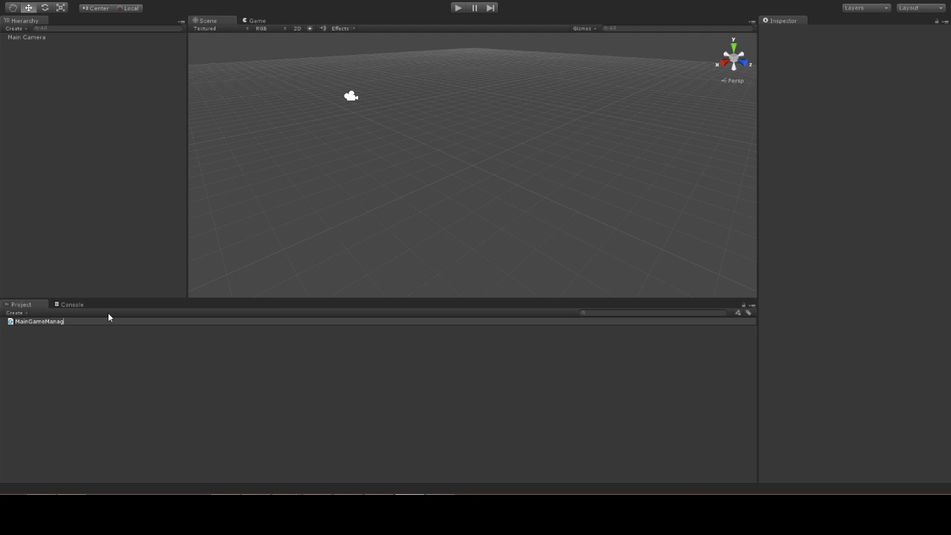
click(42, 321)
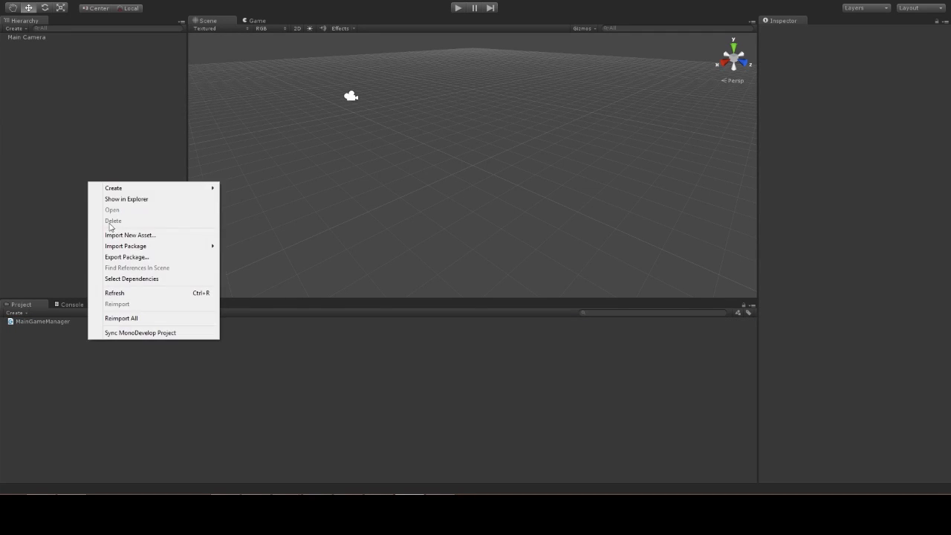
click(113, 188)
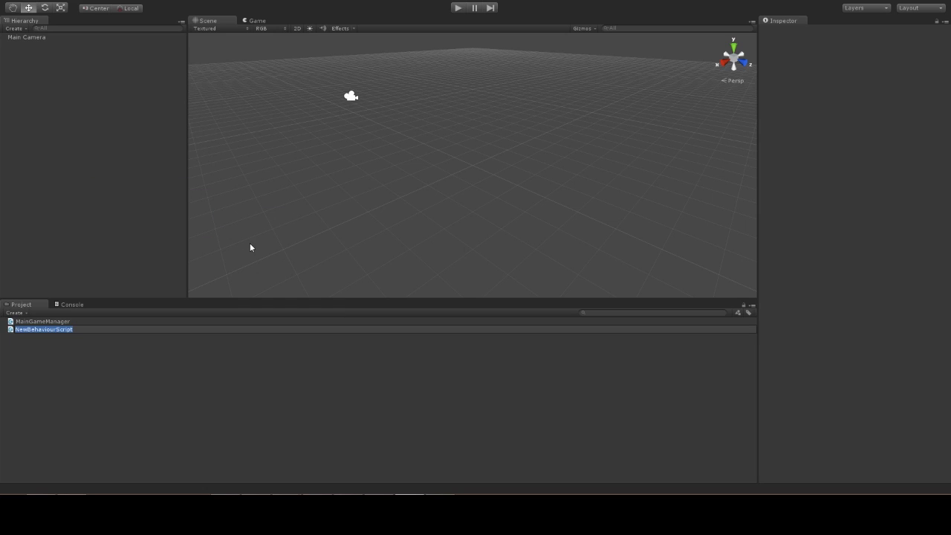
text(PlayerControllor)
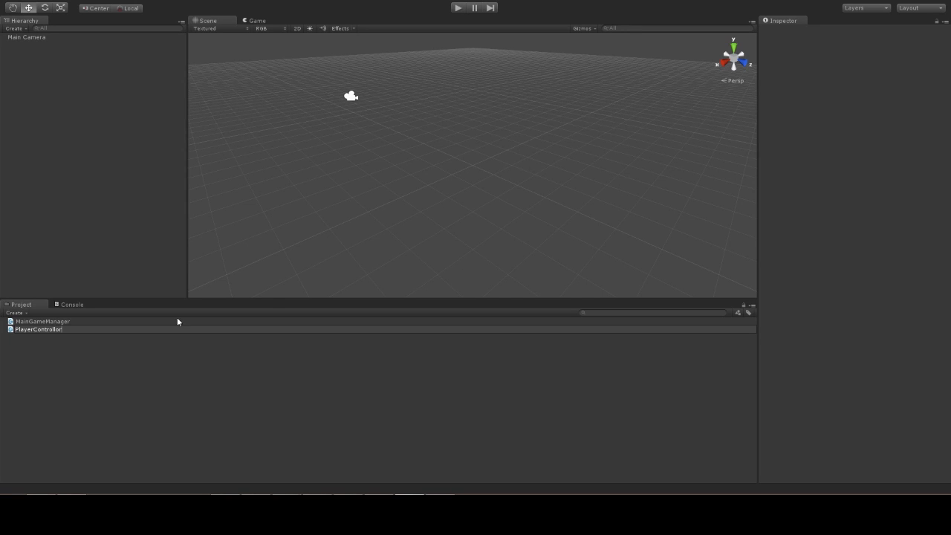
Create the EnemyController C# script, then select MainGameManager
right_click(38, 330)
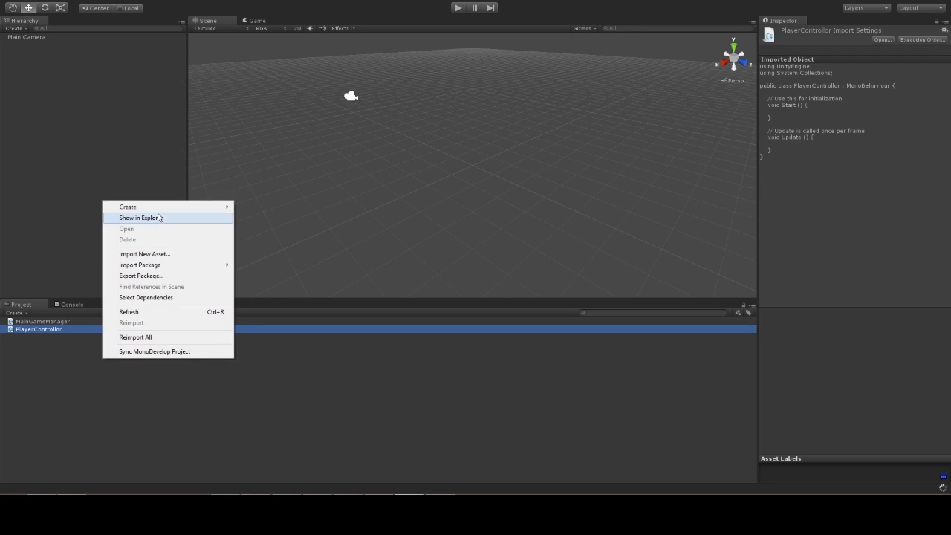
click(250, 245)
text(EnemyController)
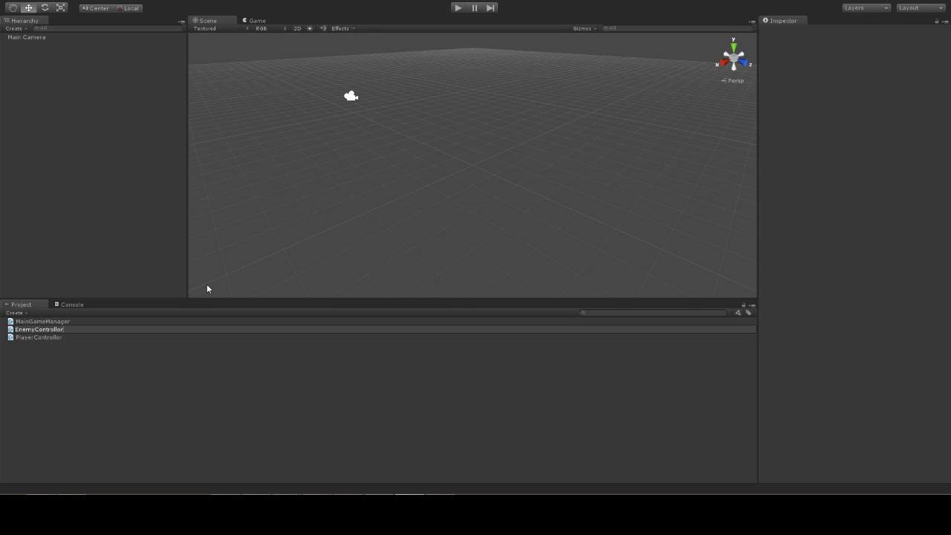
click(39, 321)
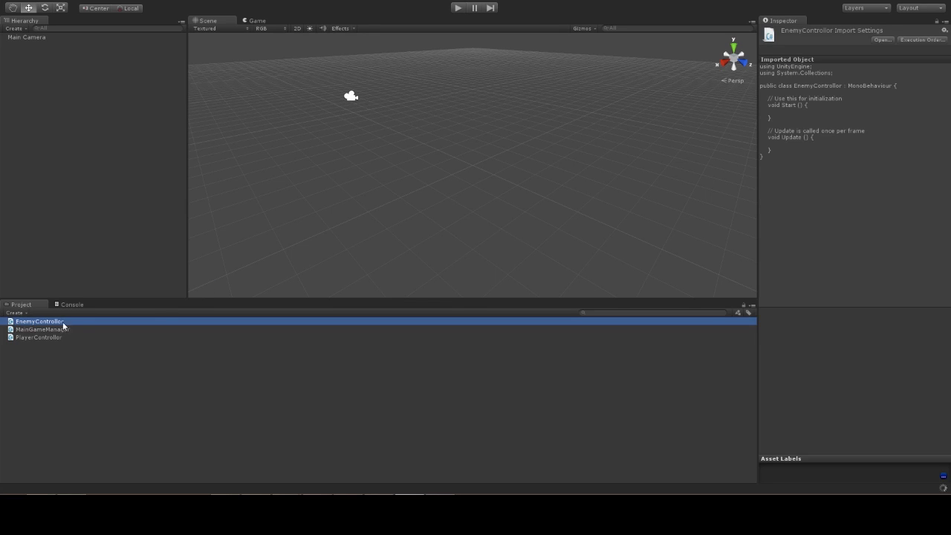
click(42, 330)
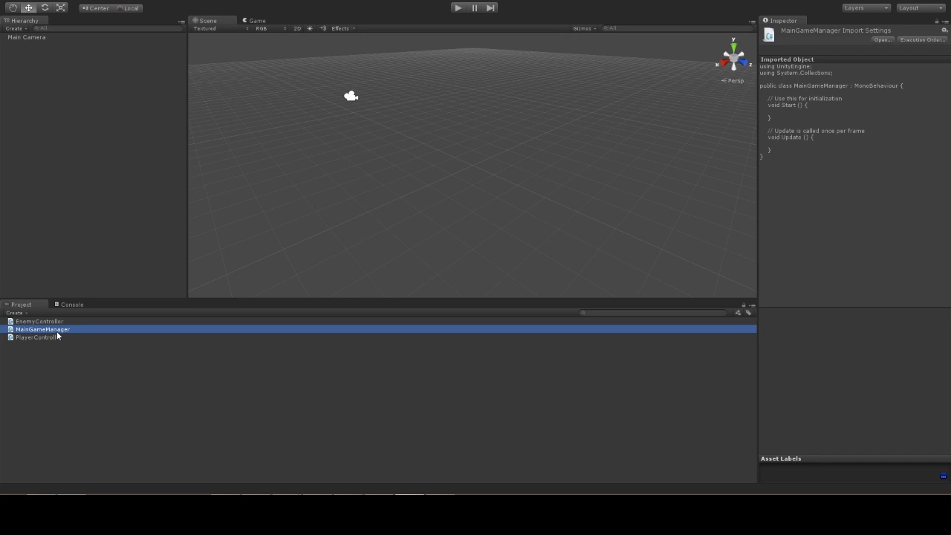
mouse_move(111, 340)
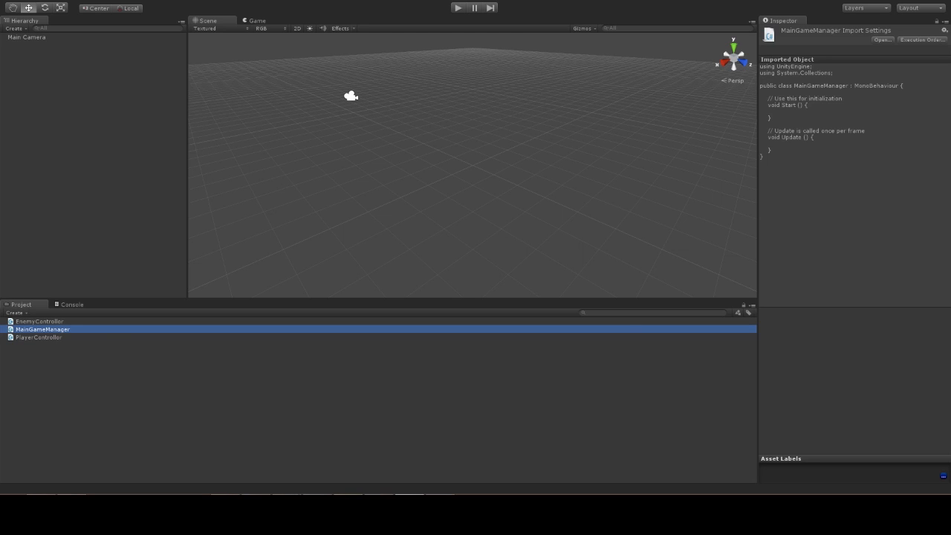
Declare 'public static MainGameManager instance;' in MainGameManager.cs with blank lines below it
double_click(42, 330)
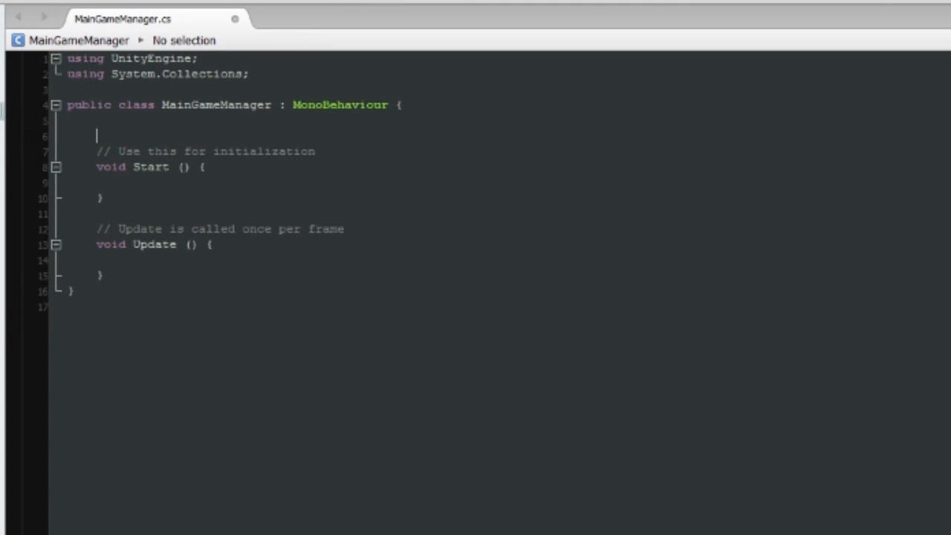
text(public static)
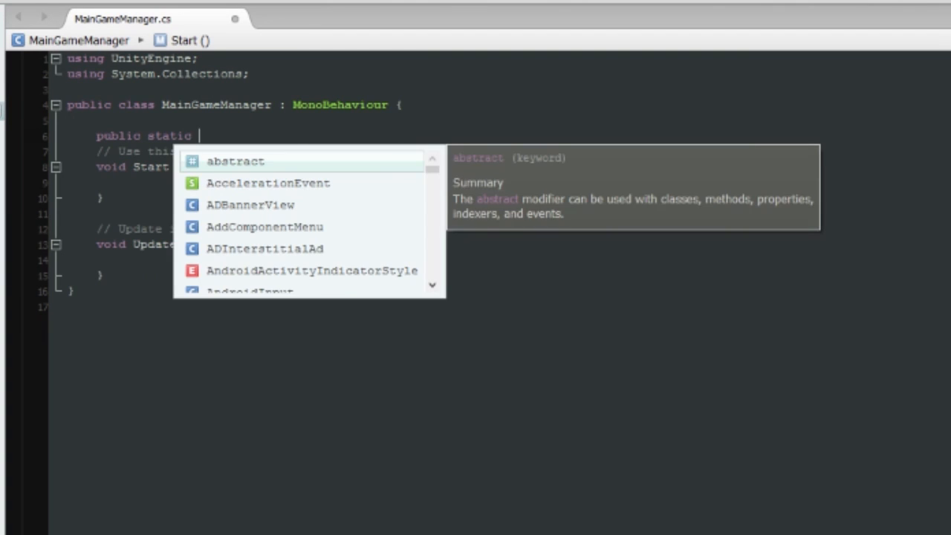
text(MainGameManager)
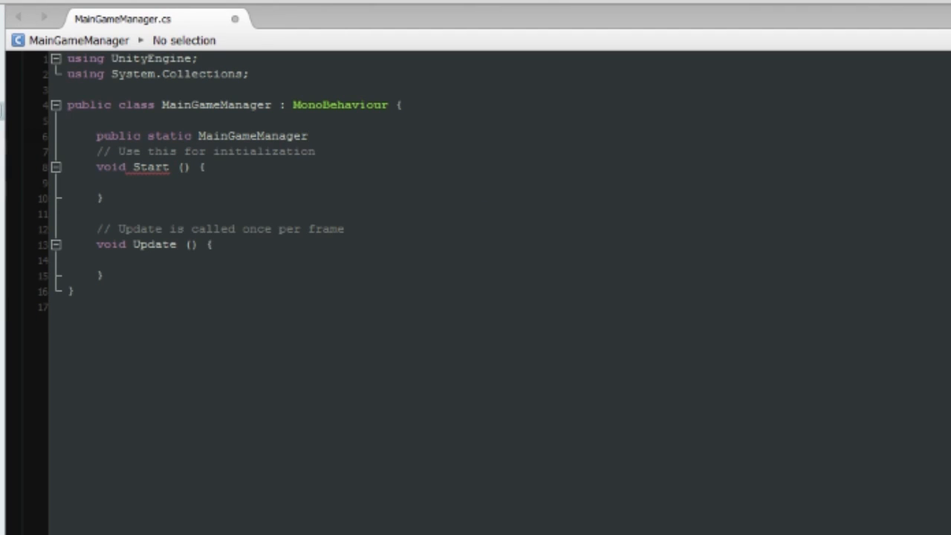
click(309, 135)
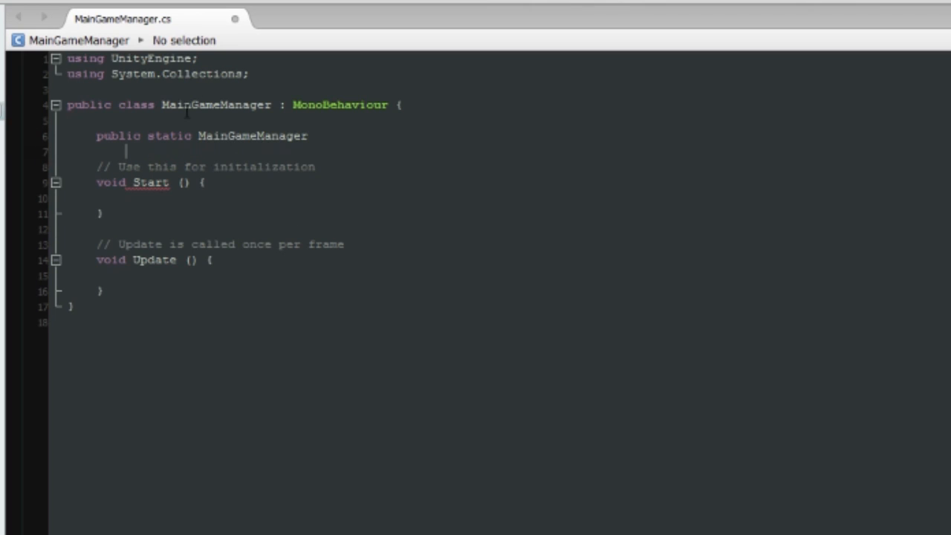
text(ins)
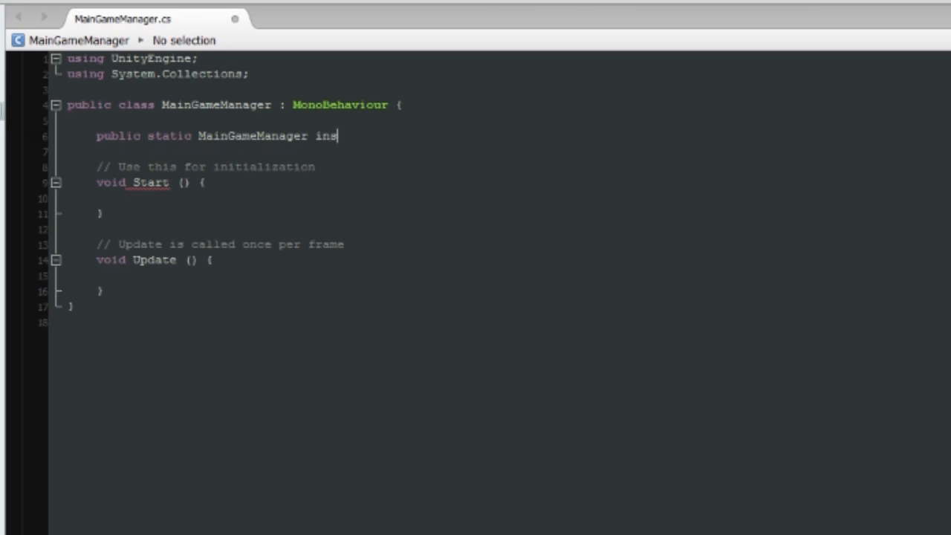
text(tance;)
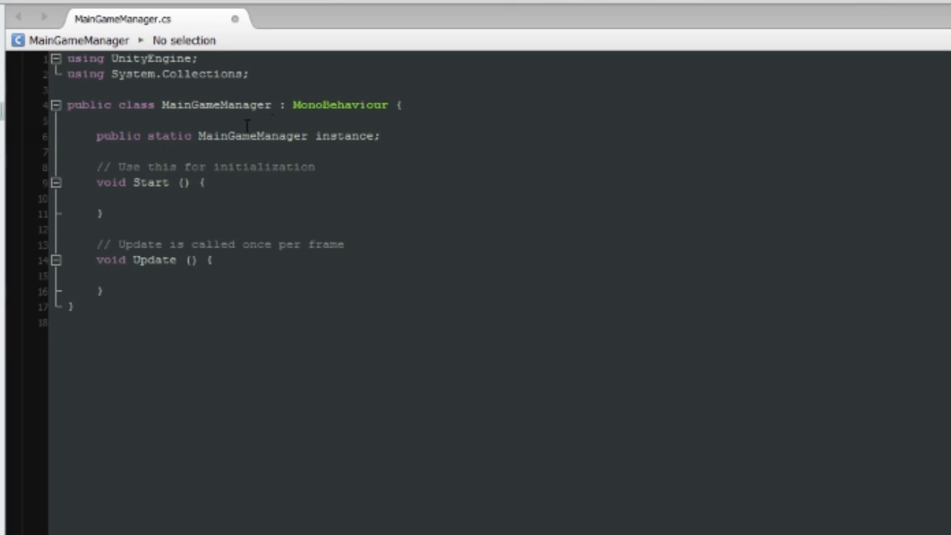
click(381, 135)
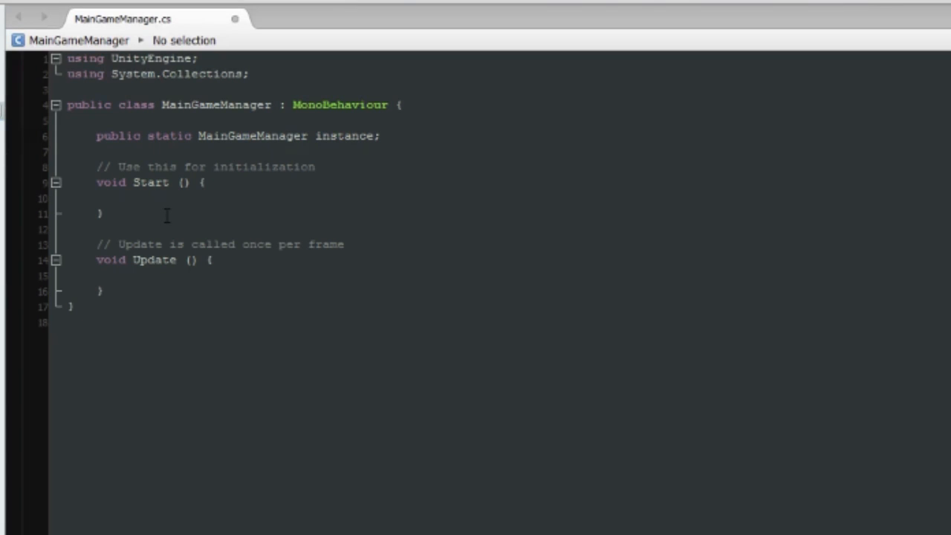
click(380, 137)
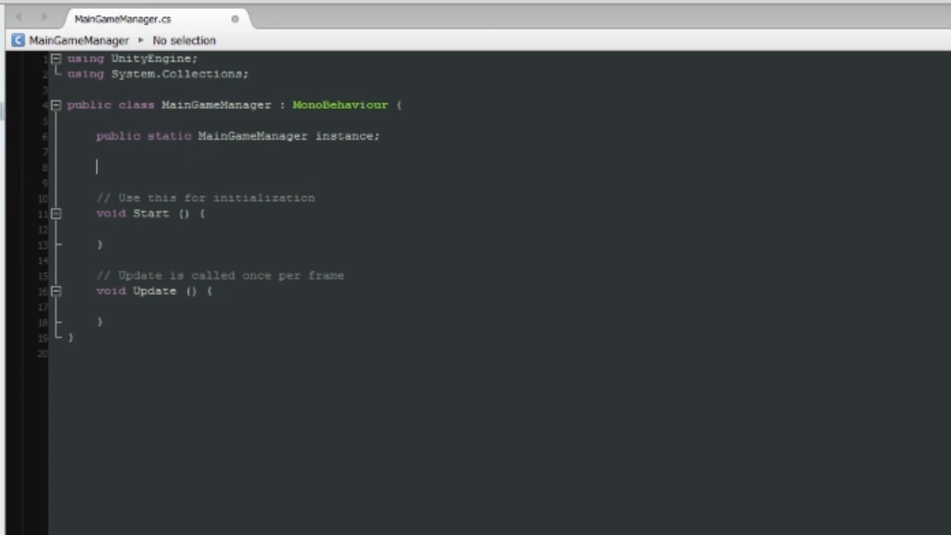
Write an Awake method whose body sets instance = this
text(void Awak)
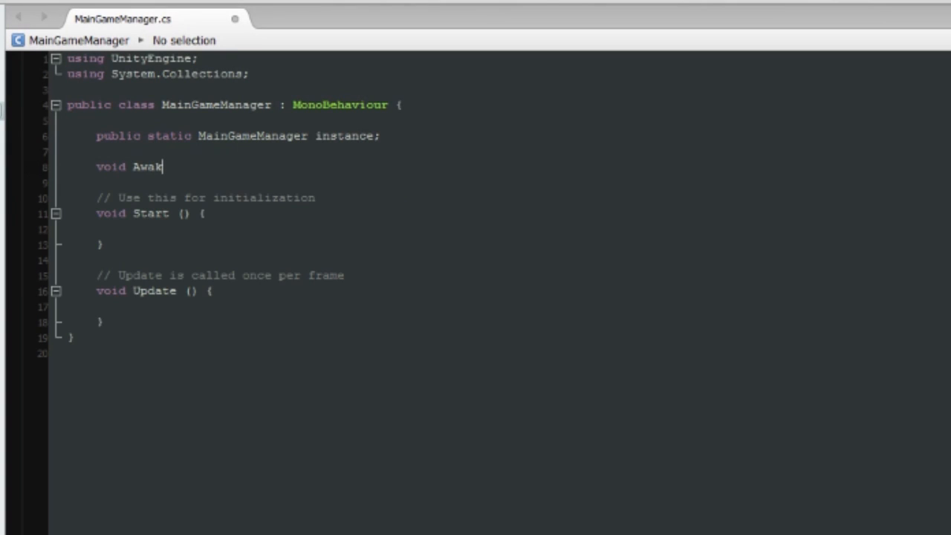
text(e)
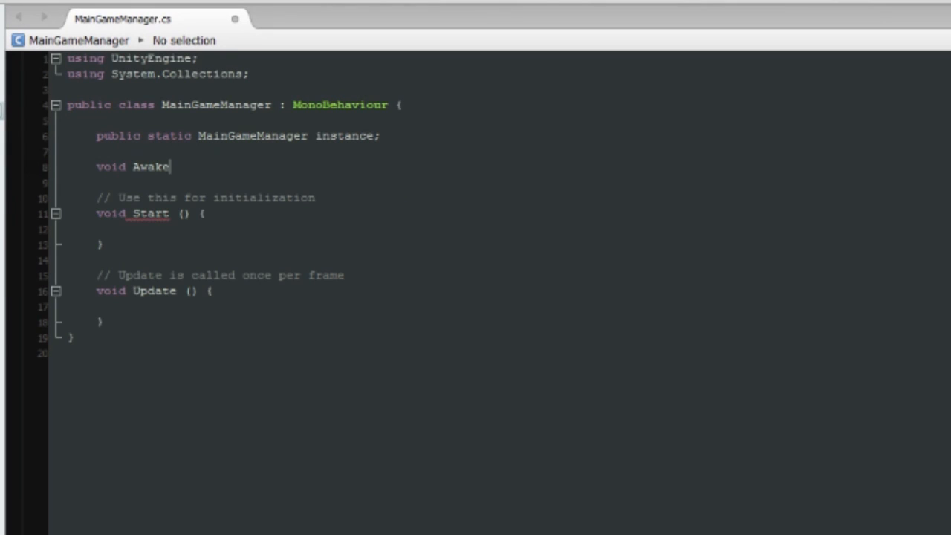
text(())
text({)
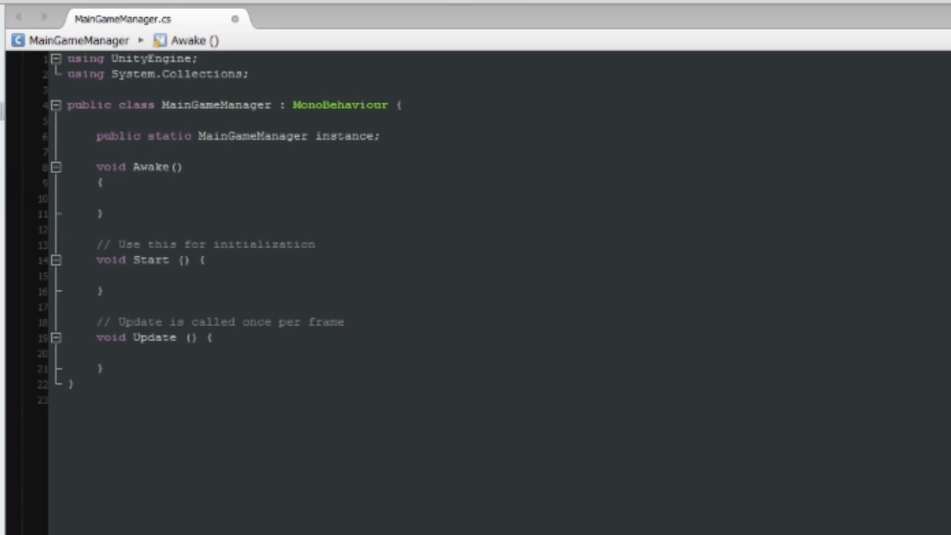
click(126, 198)
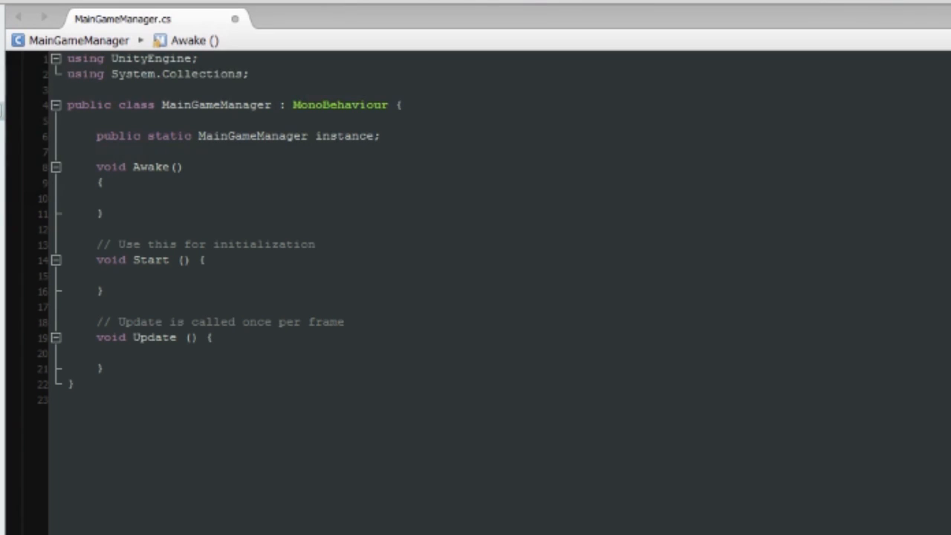
click(127, 198)
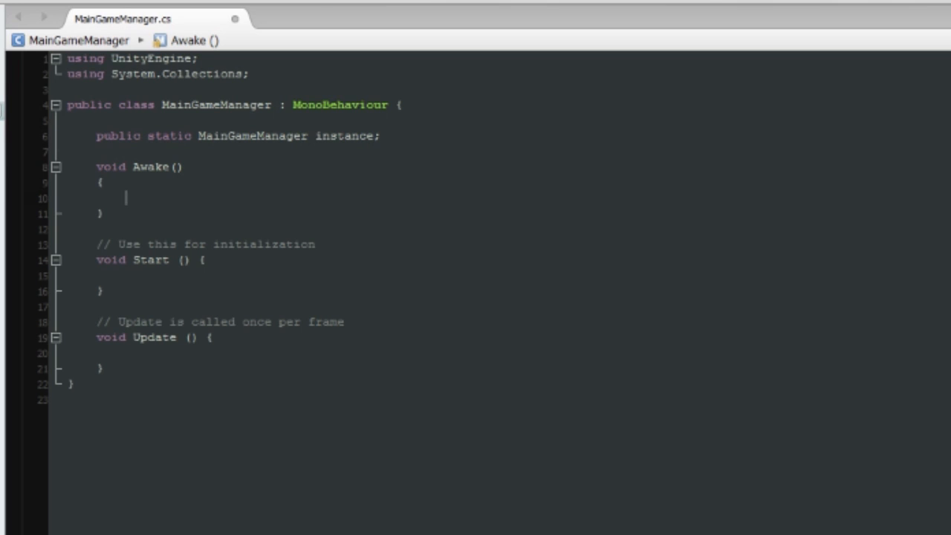
text(instance = this;)
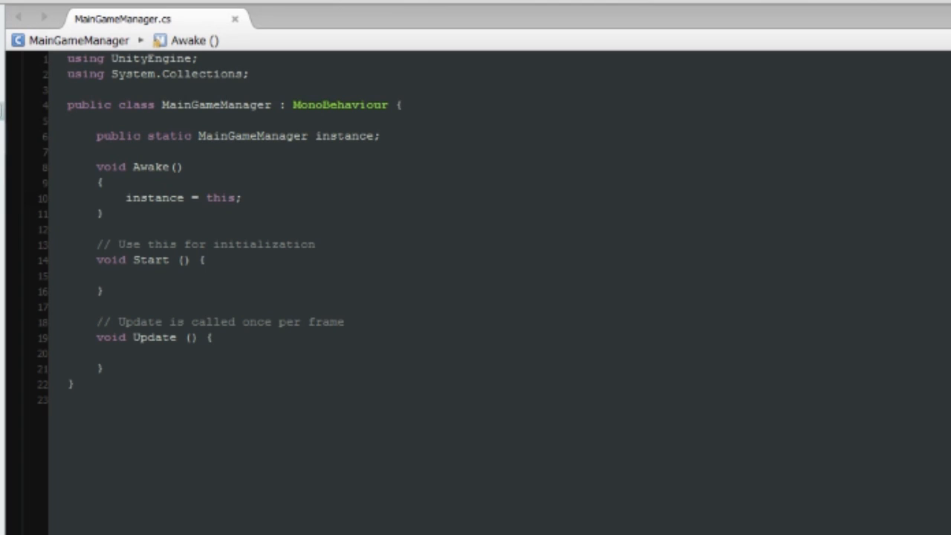
Delete the unused Start and Update methods
click(243, 198)
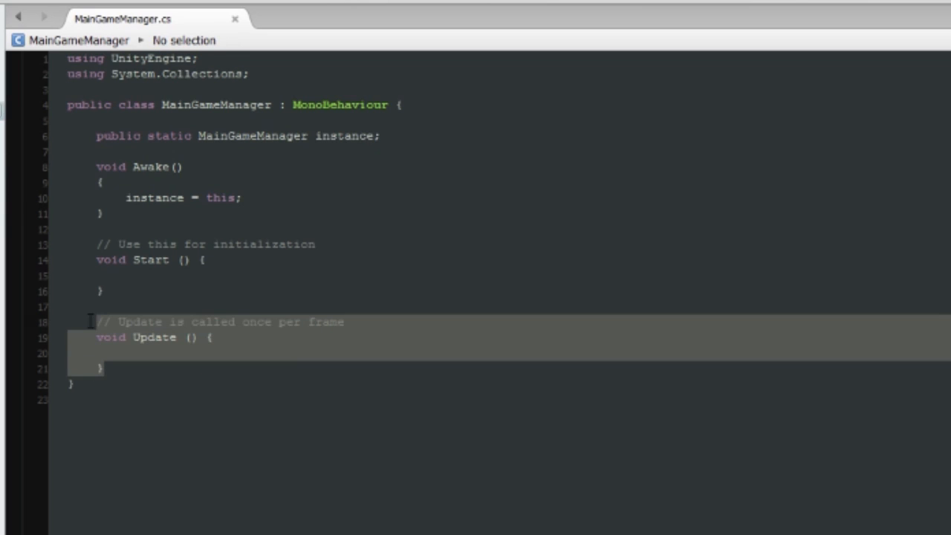
key(Backspace)
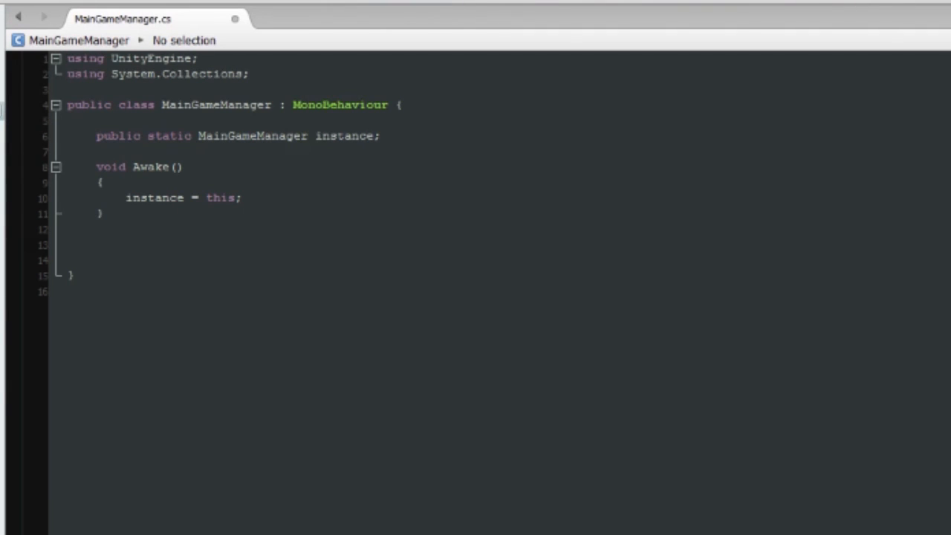
Write 'public void AdjustScore(int num)' below Awake with an empty body
click(96, 244)
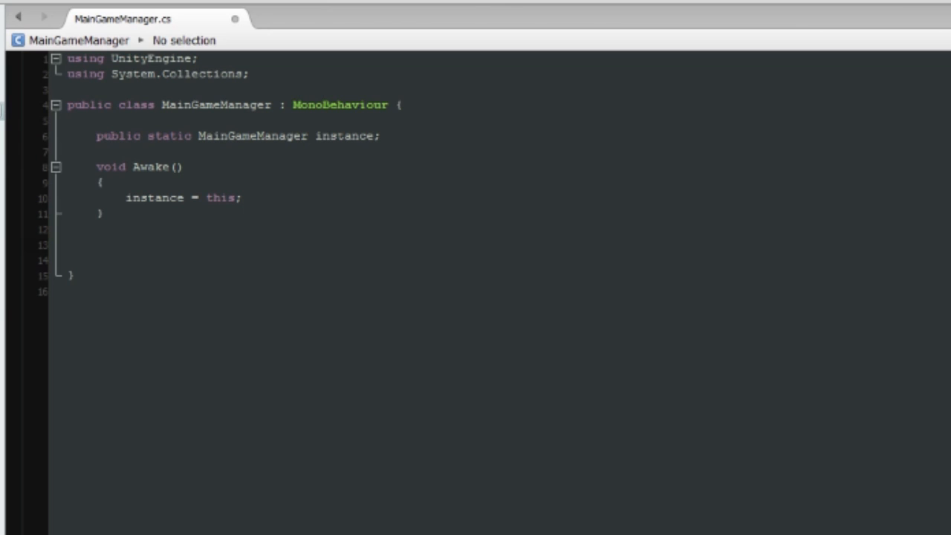
text(public)
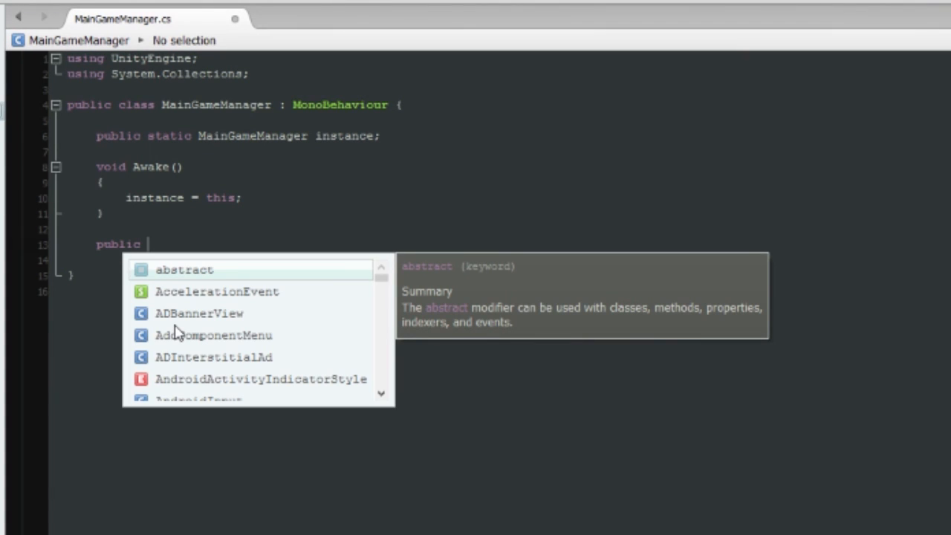
text(void)
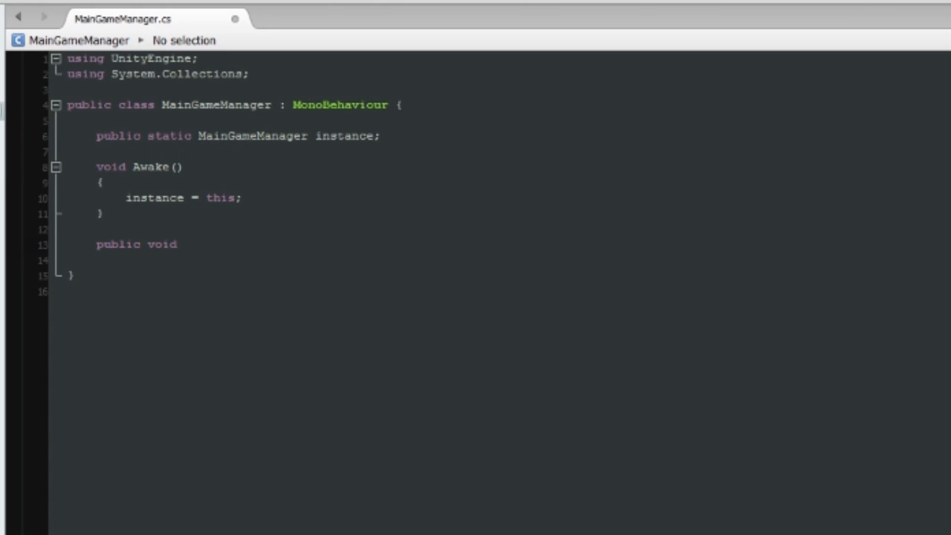
text(Adjus)
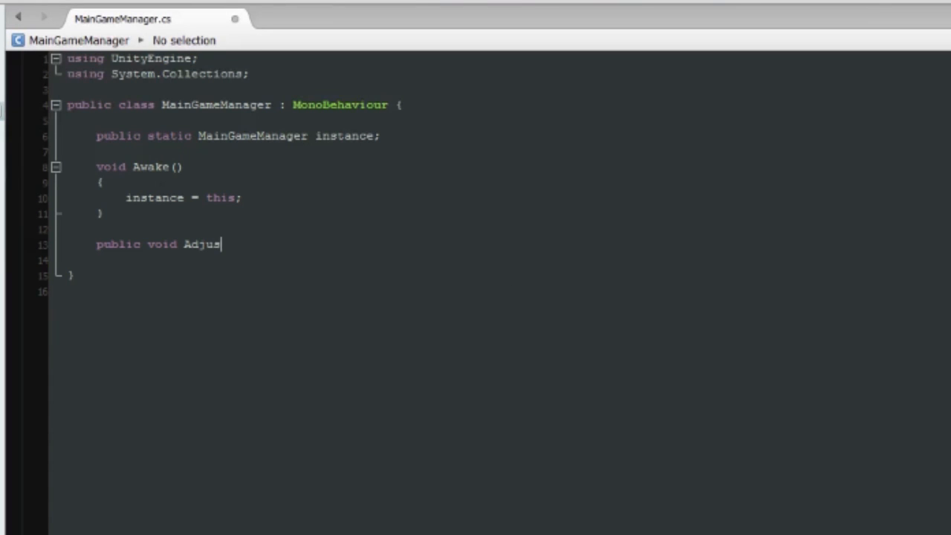
text(tScore)
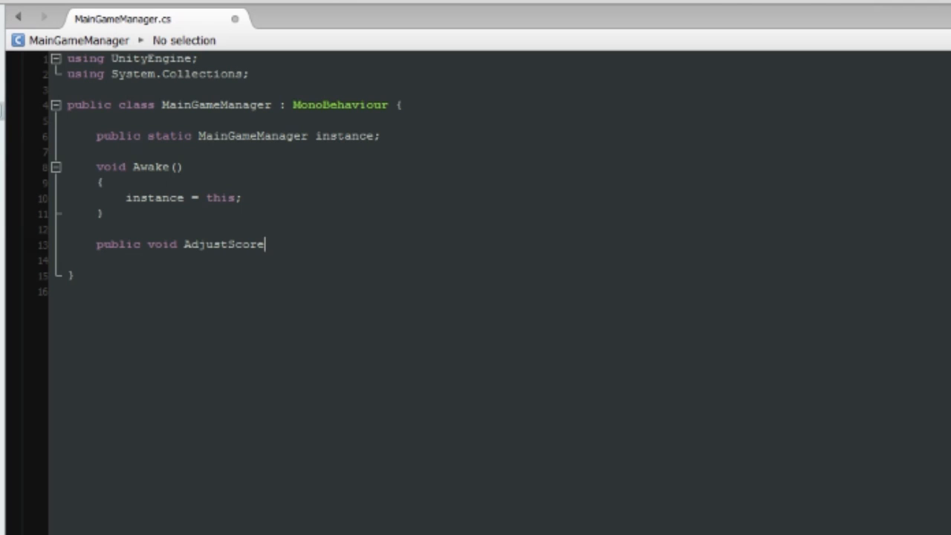
text(())
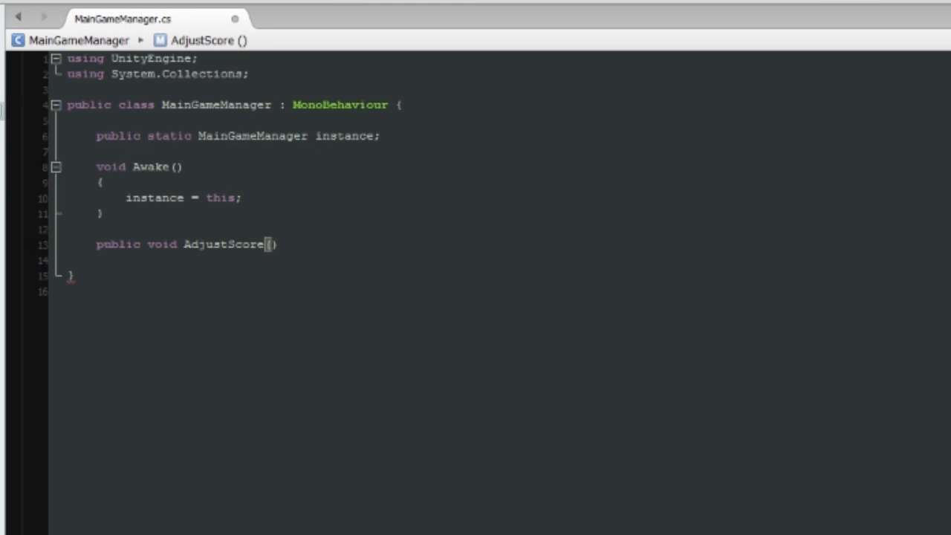
text(int num)
click(500, 260)
text({})
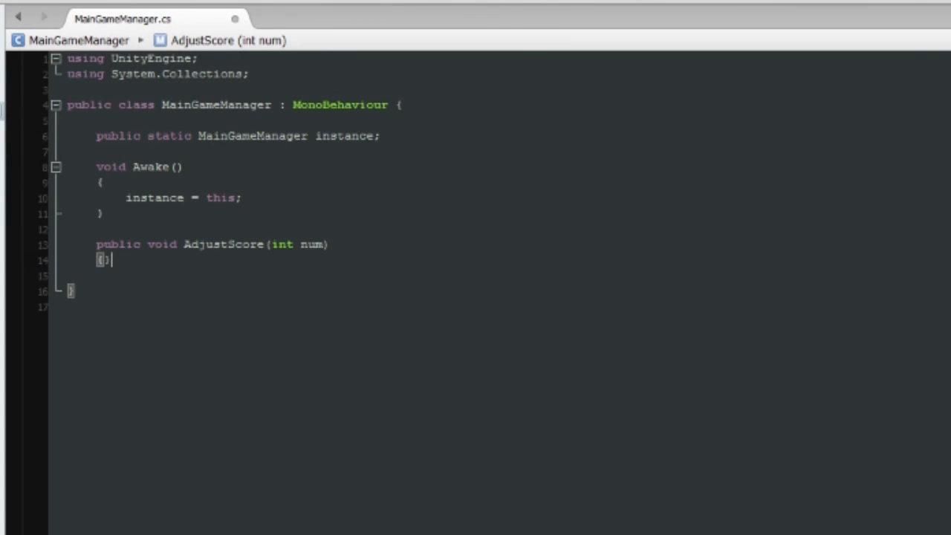
key(Return)
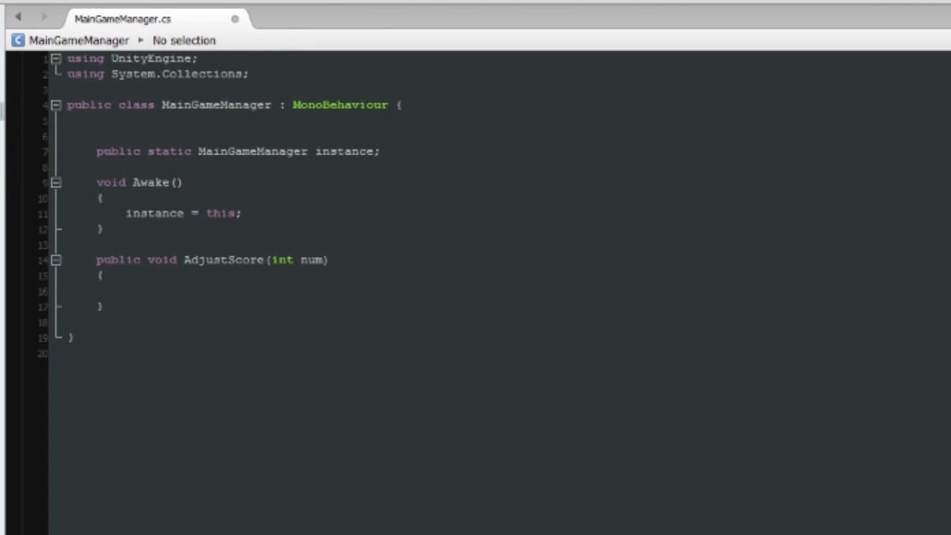
Declare 'private int _currentScore;' and make AdjustScore add num to _currentScore
text(private int)
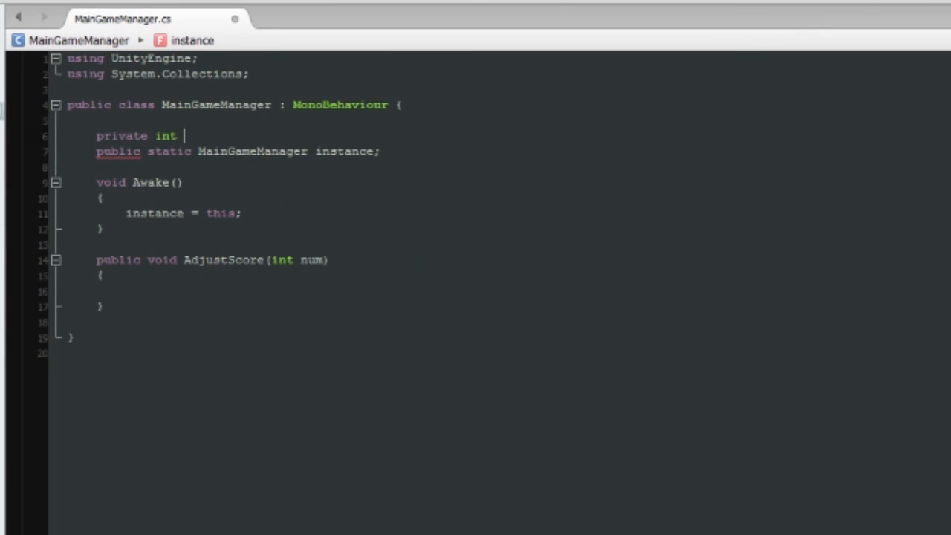
text(_currentScore;)
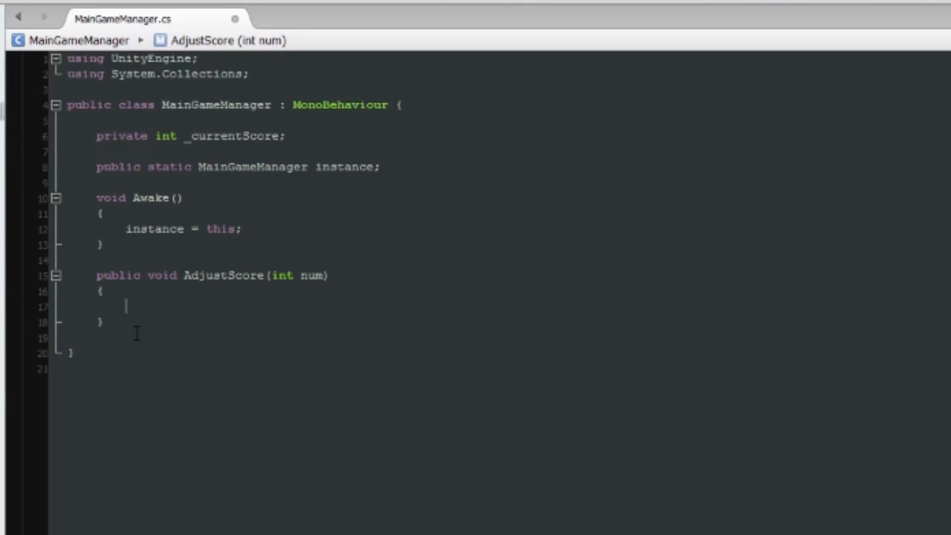
text(_currentScore)
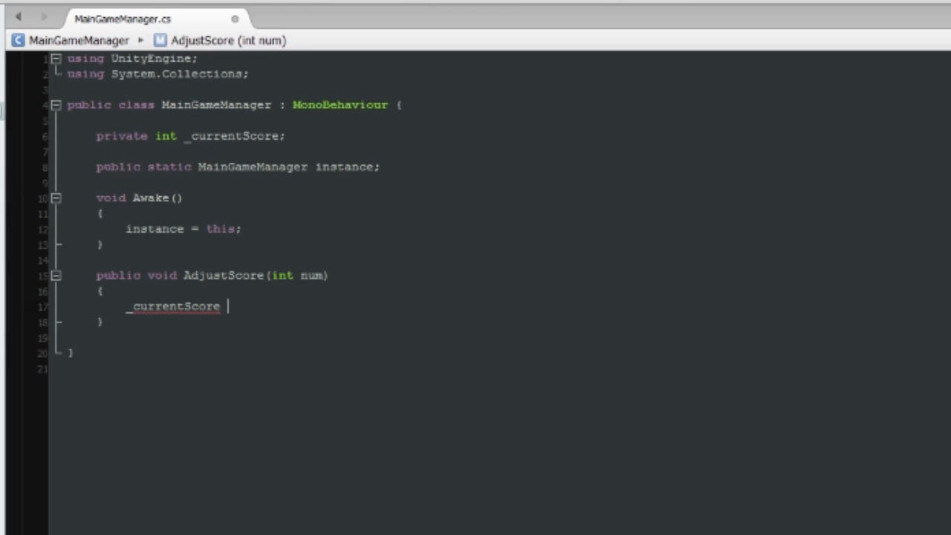
text(= _currentScore +)
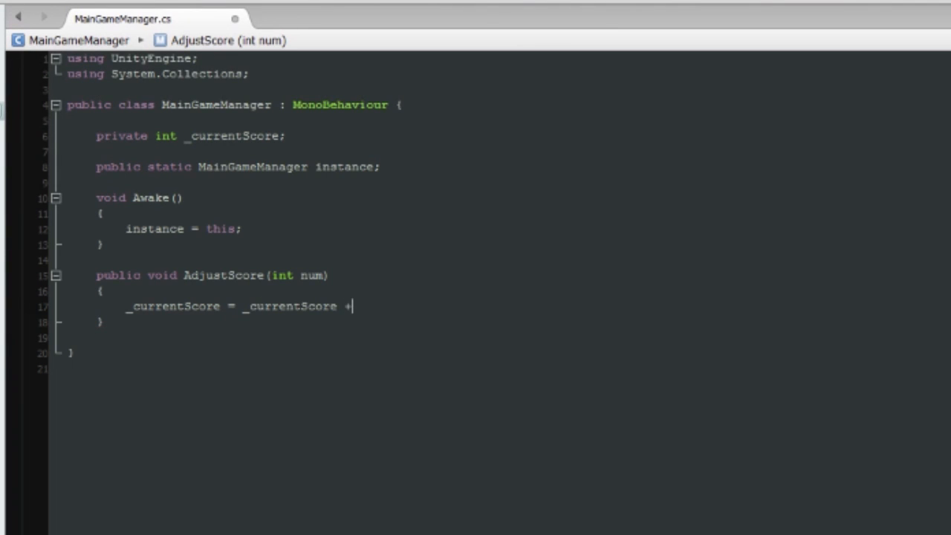
text(num;)
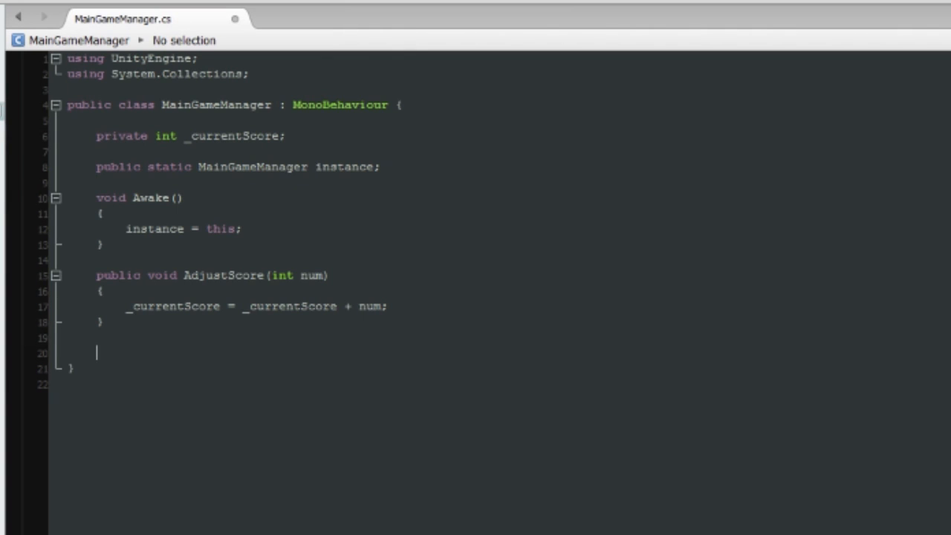
text(void OnG)
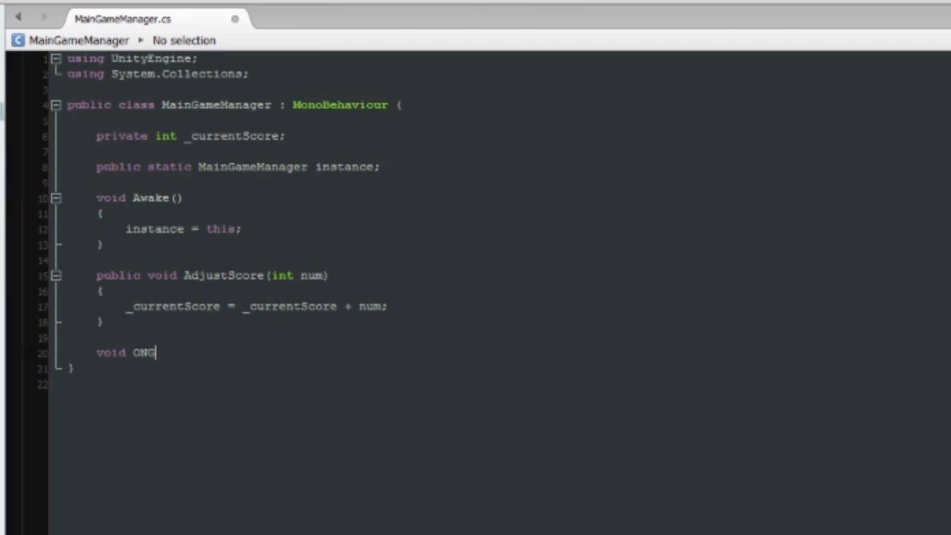
Fix the method name to OnGUI and begin a GUI.Label call with a new Rect
key(BackSpace)
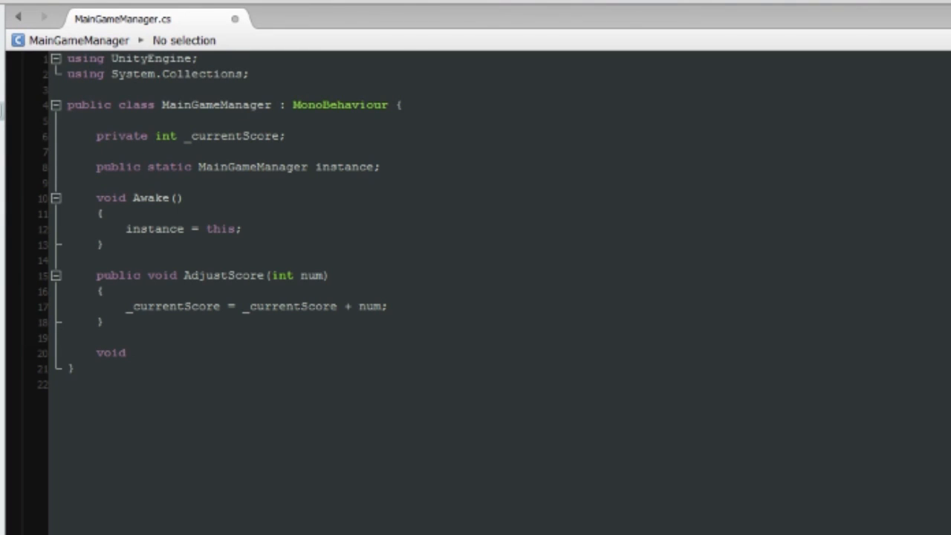
text(oNGUI)
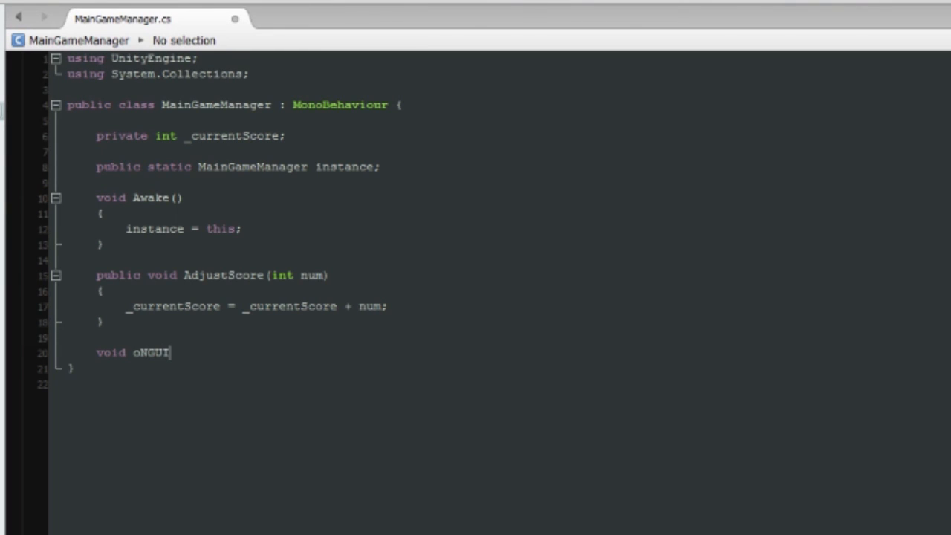
key(Backspace)
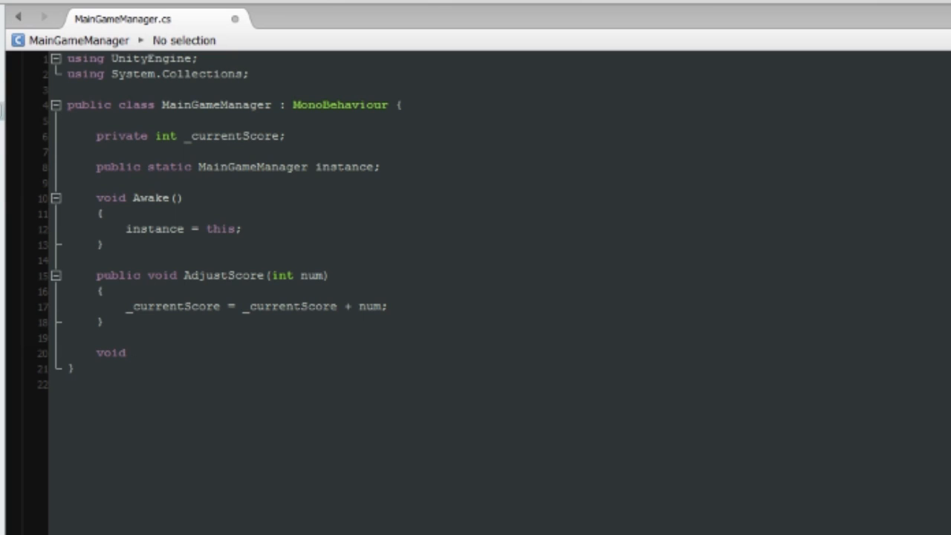
text(OnGUI)
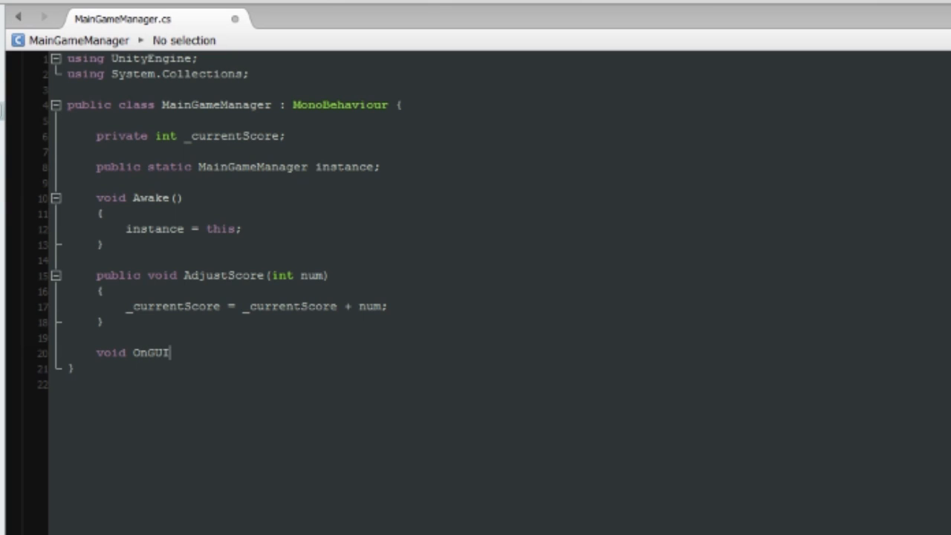
text(())
text({)
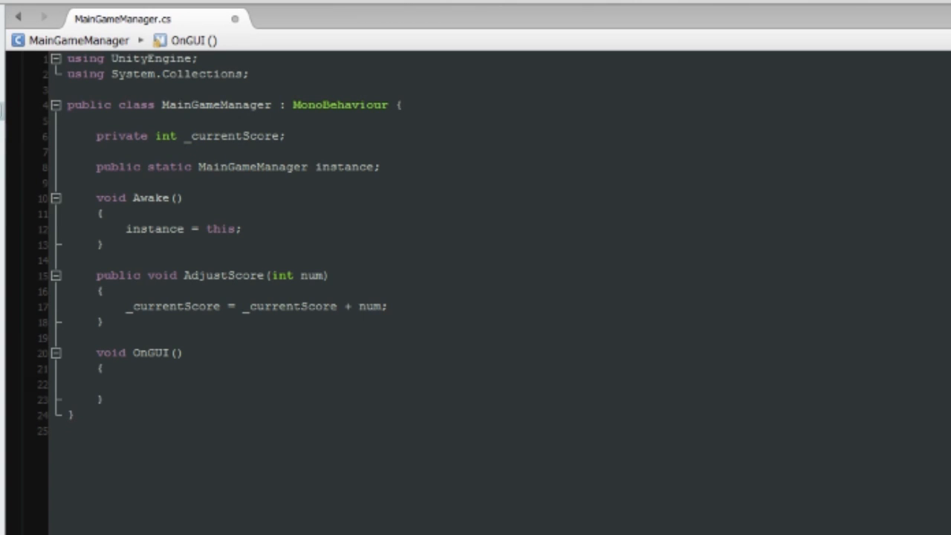
text(GUI.Label)
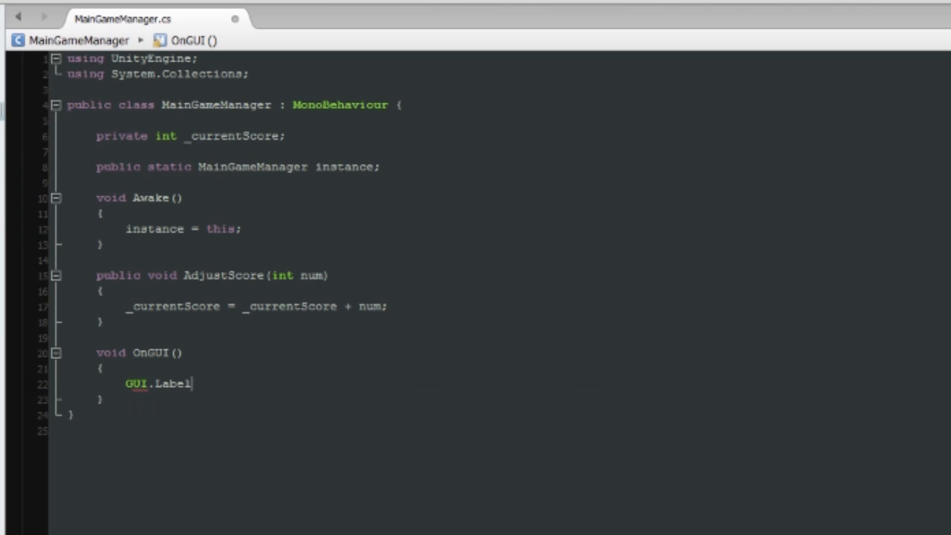
text((new Rect)
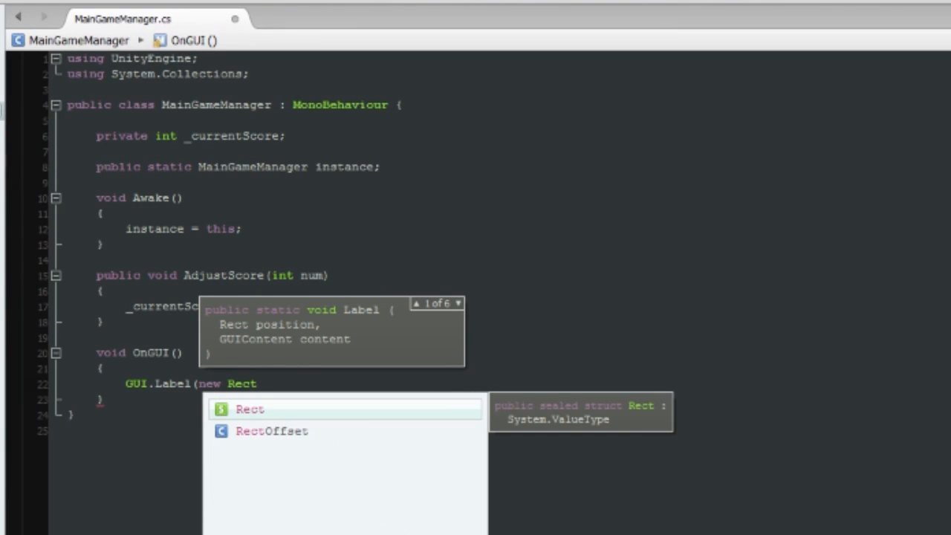
Complete the label as Rect(10,10,100,100) with text "Score = " + _currentScore
text((10,10)
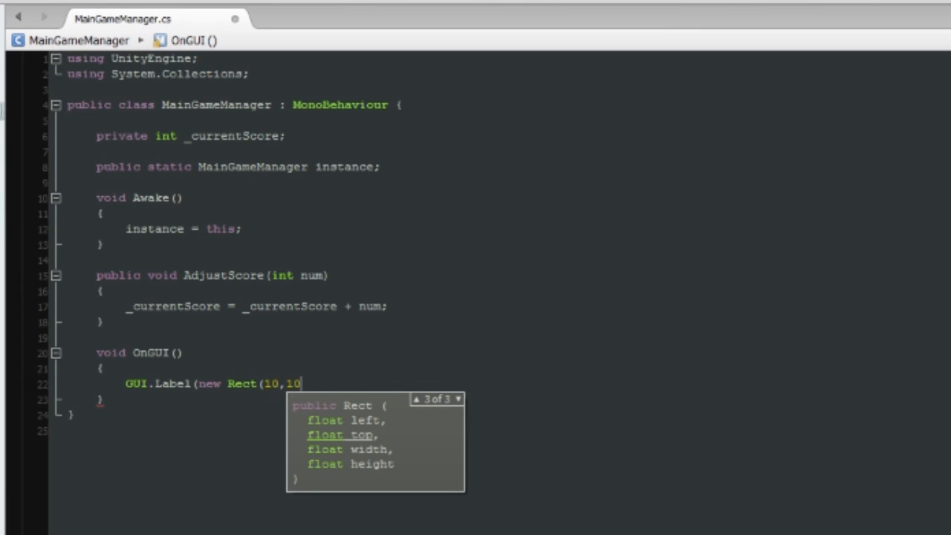
text(,)
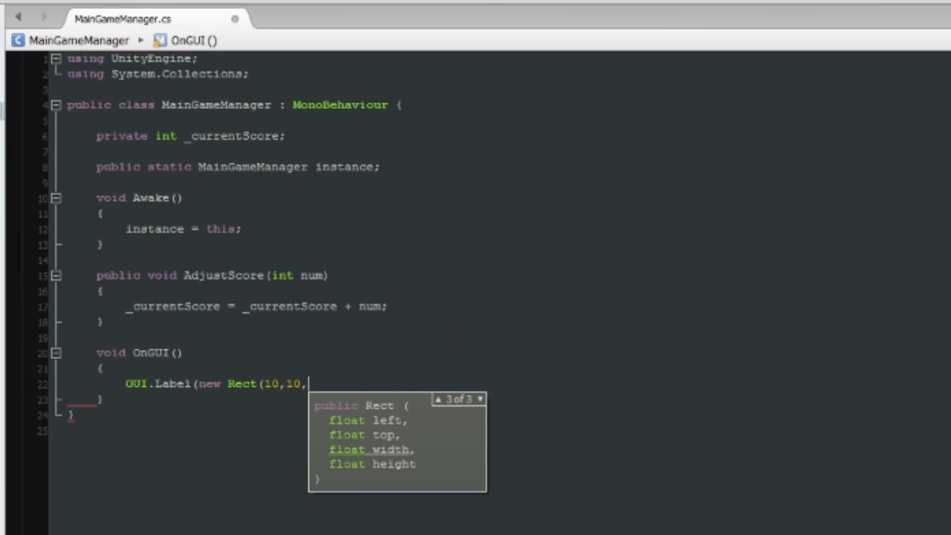
text(100,100),"Score =)
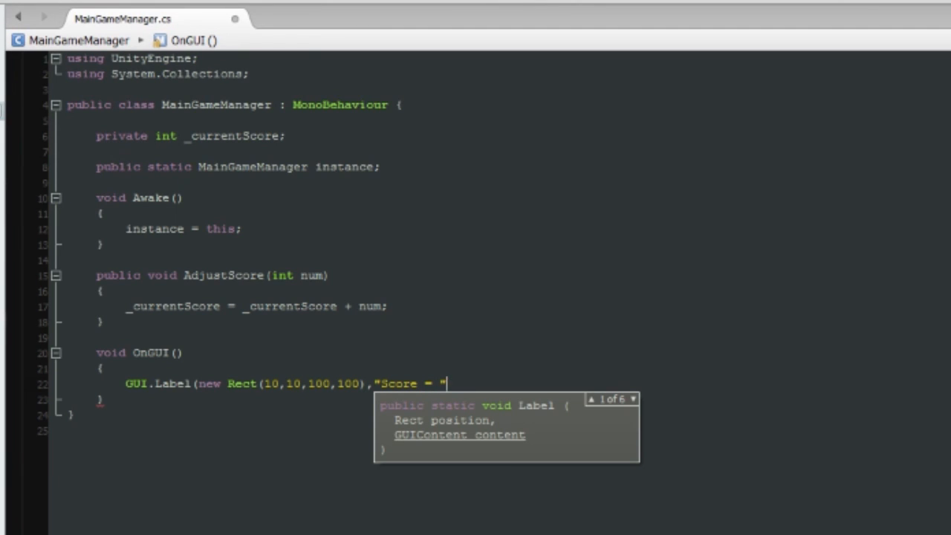
text(+ _curre)
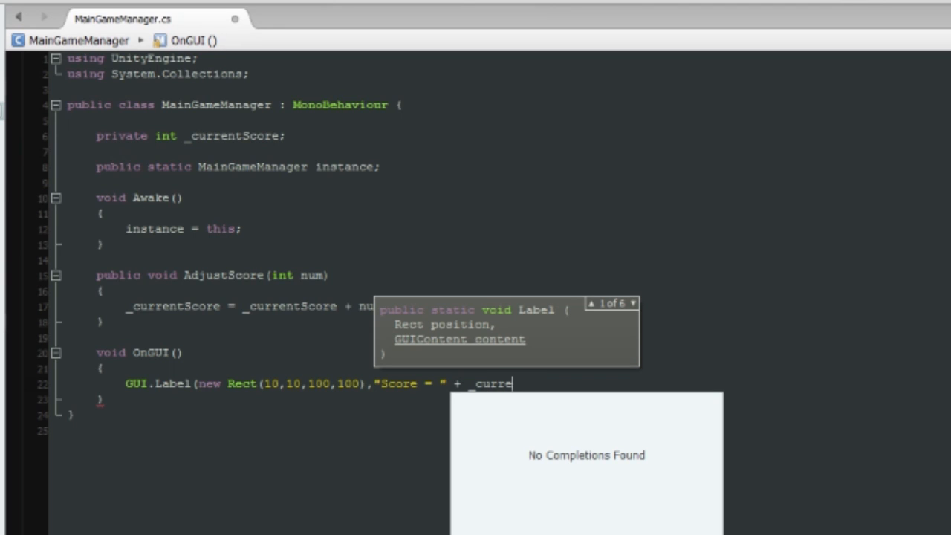
text(ntScore)
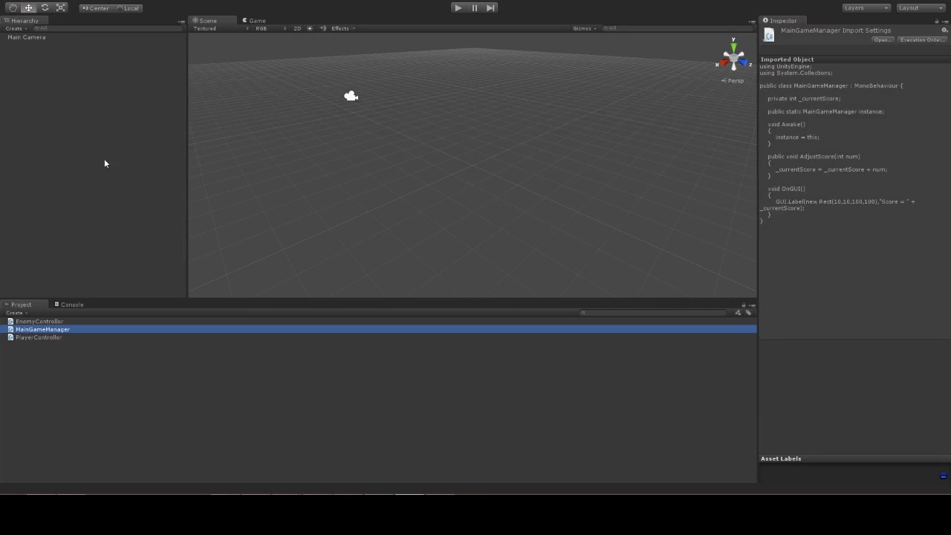
mouse_move(86, 355)
text(_MainGameManger)
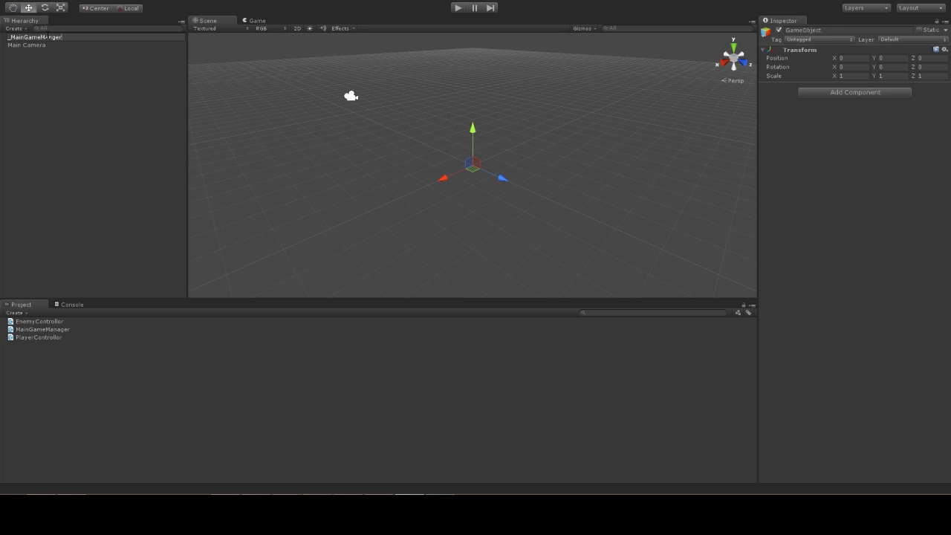
Select the MainGameManager script in the Project panel
click(41, 330)
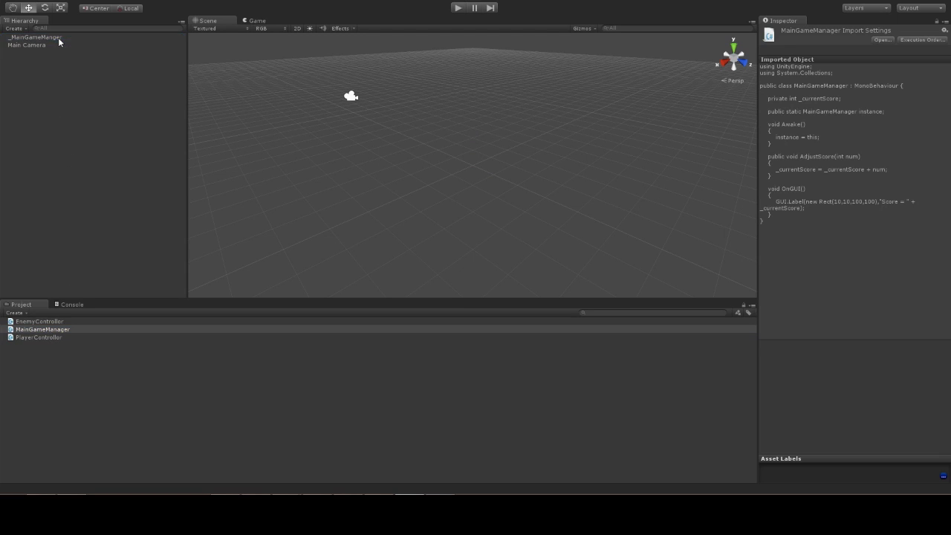
Drag MainGameManager onto the _MainGameManager object to attach it
click(33, 38)
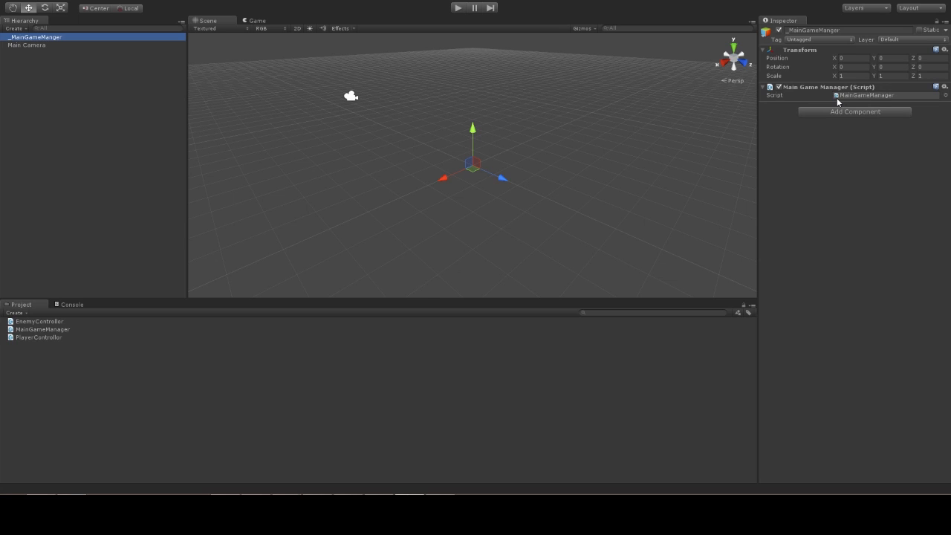
mouse_move(824, 125)
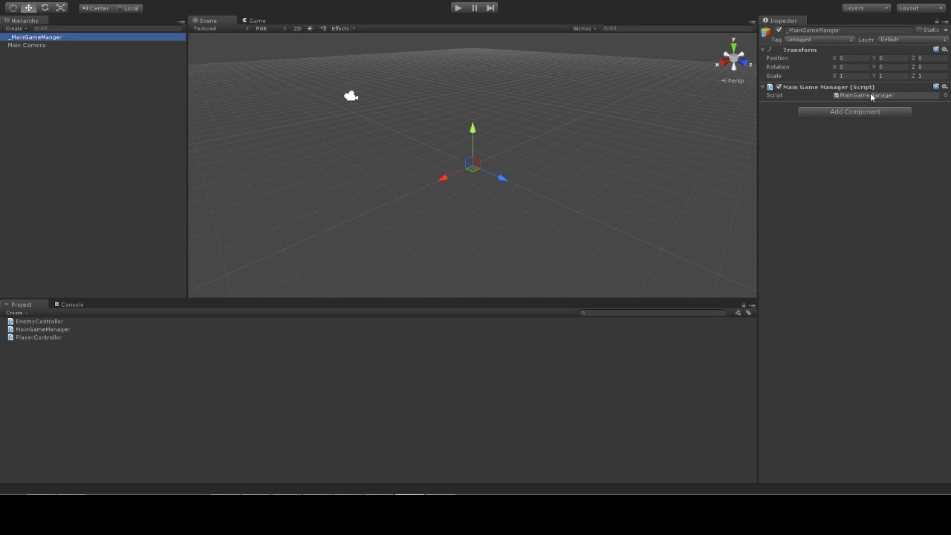
mouse_move(513, 15)
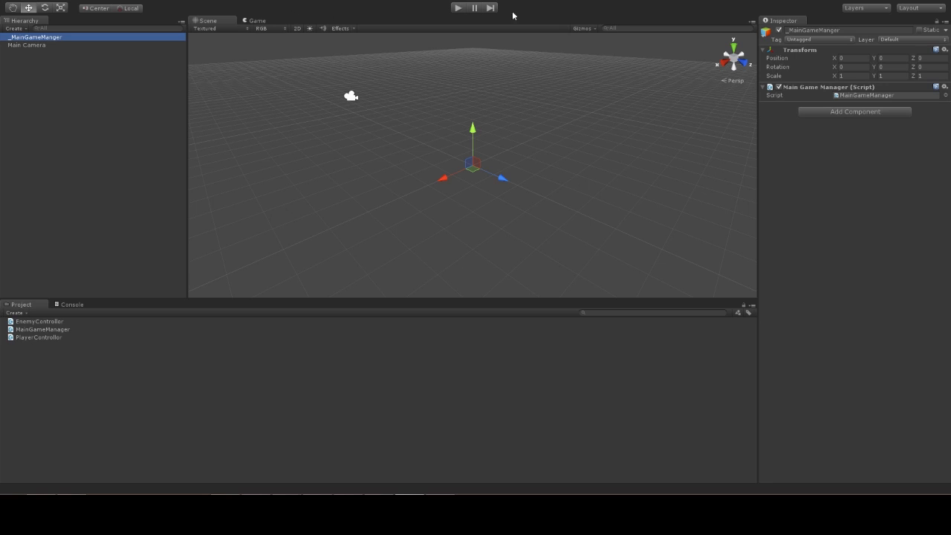
click(457, 8)
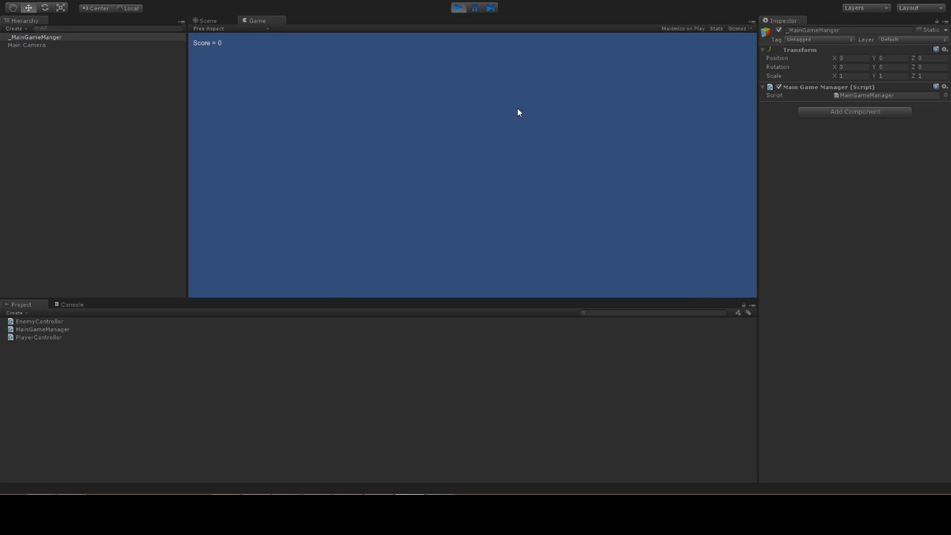
mouse_move(449, 16)
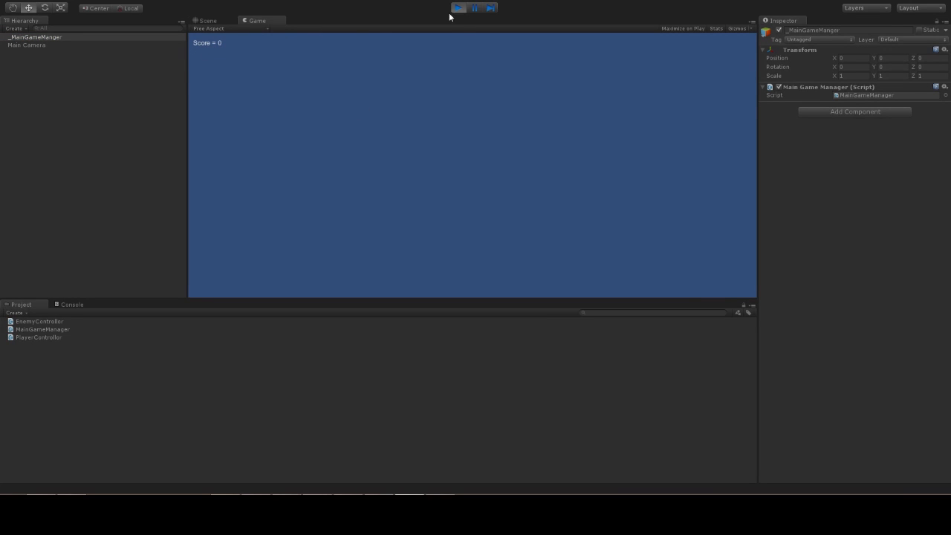
click(208, 21)
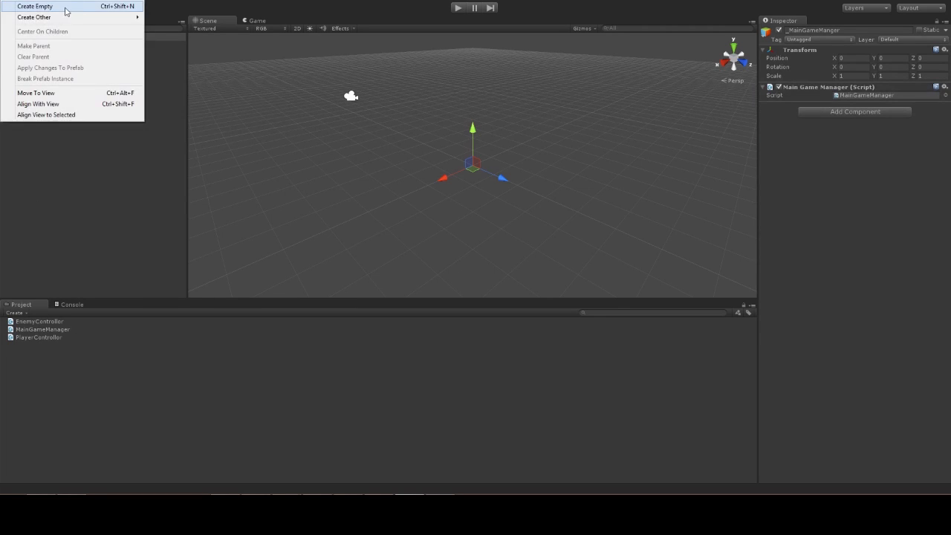
Create empty game objects named Player and Enemy, then select PlayerController
click(34, 6)
text(Enemy)
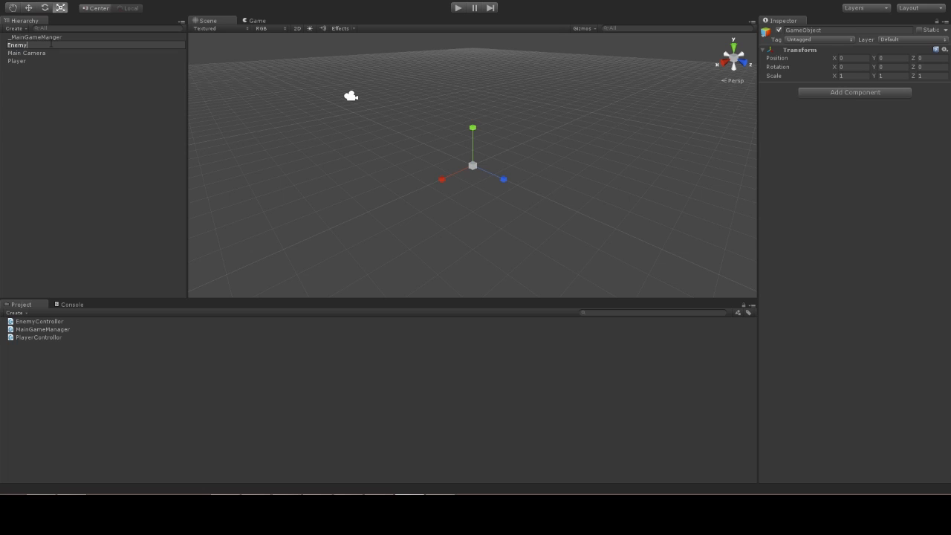
key(Return)
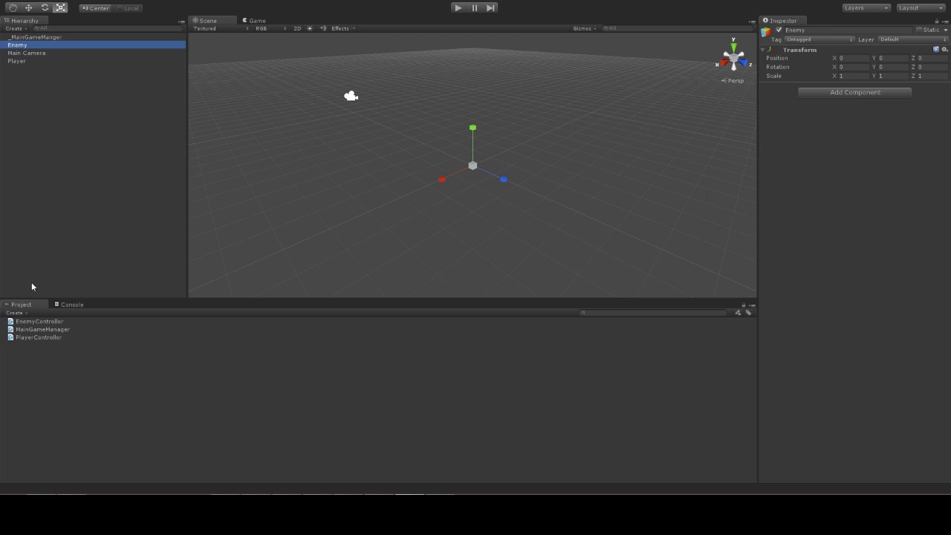
click(39, 337)
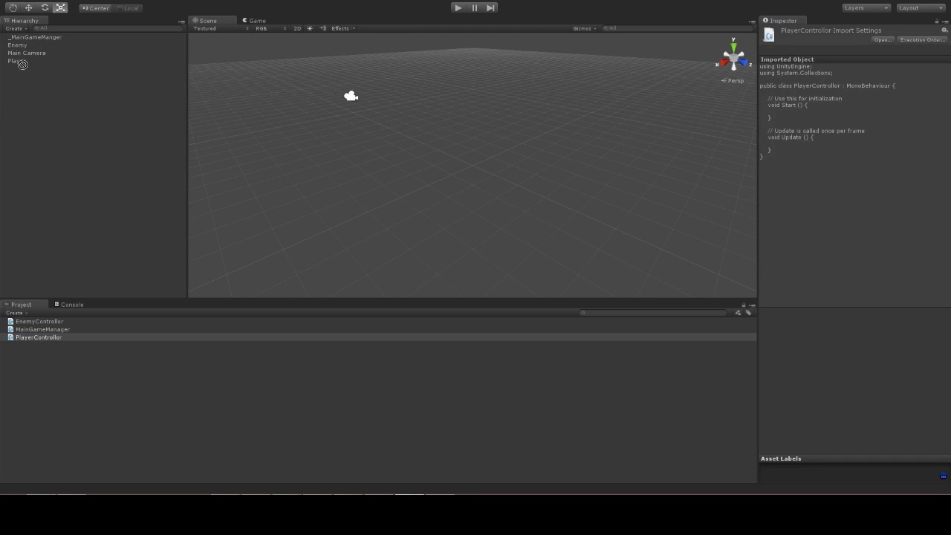
Select EnemyController and PlayerController and open PlayerController in MonoDevelop
click(38, 321)
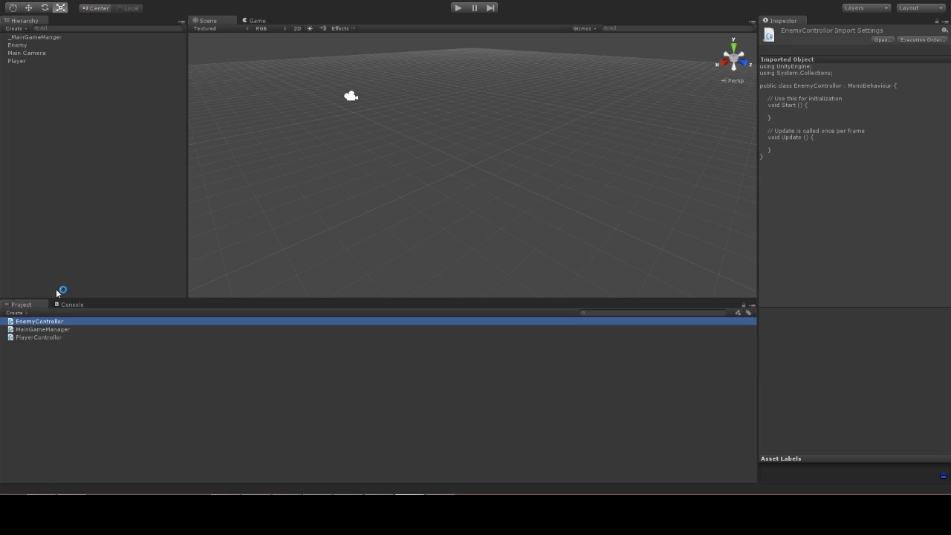
mouse_move(34, 337)
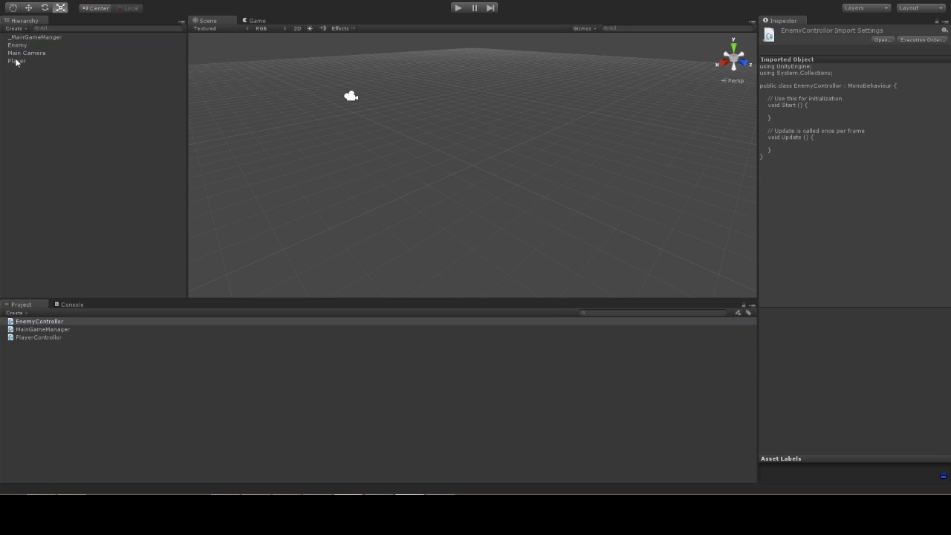
click(38, 336)
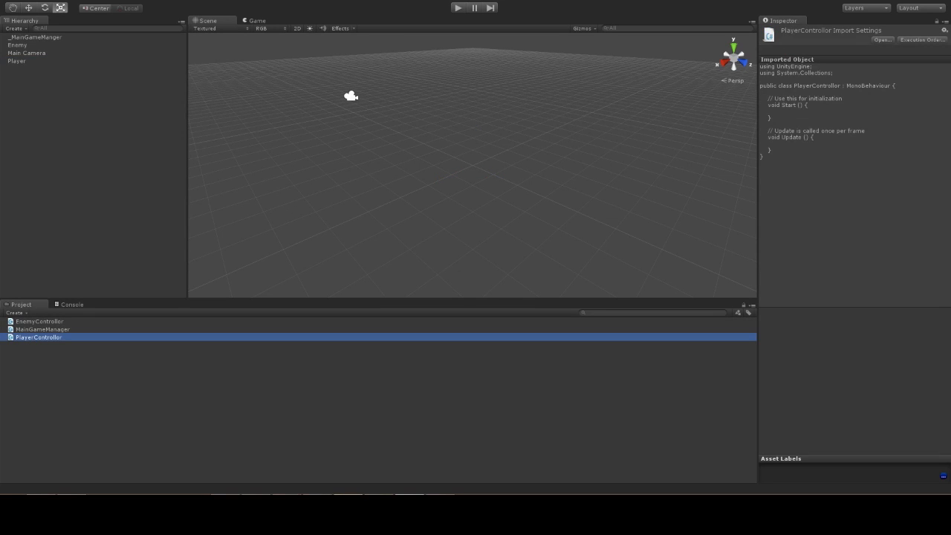
double_click(39, 337)
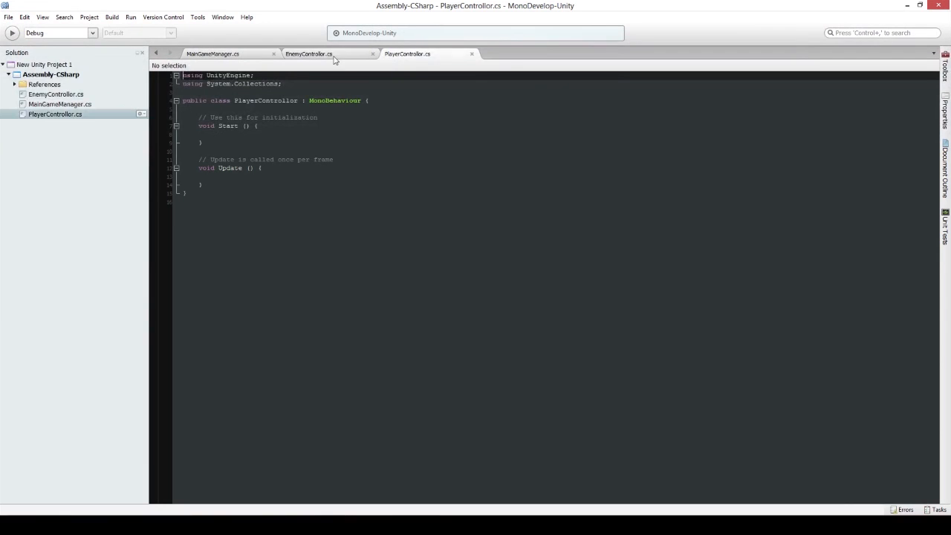
Write MainGameManager.instance.AdjustScore(-1000); inside EnemyController's Start method using autocomplete
click(306, 54)
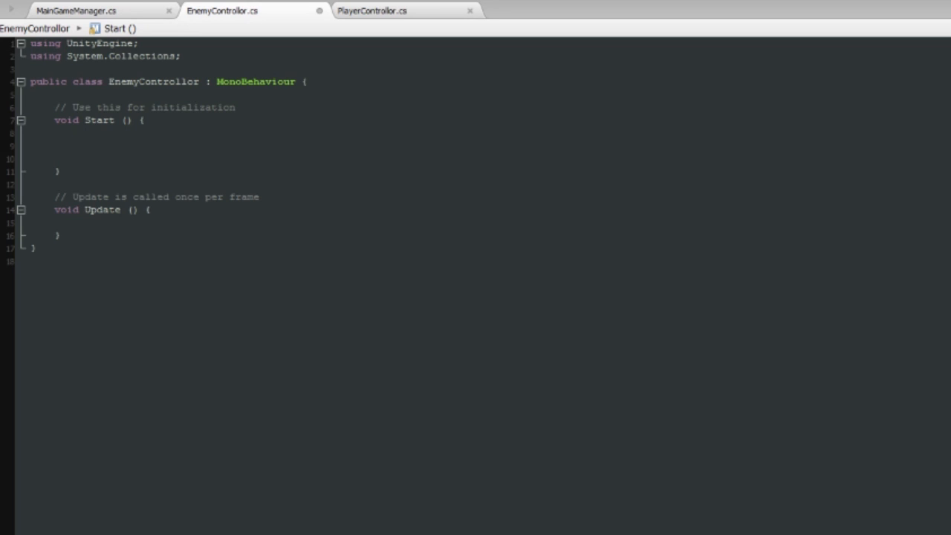
click(77, 146)
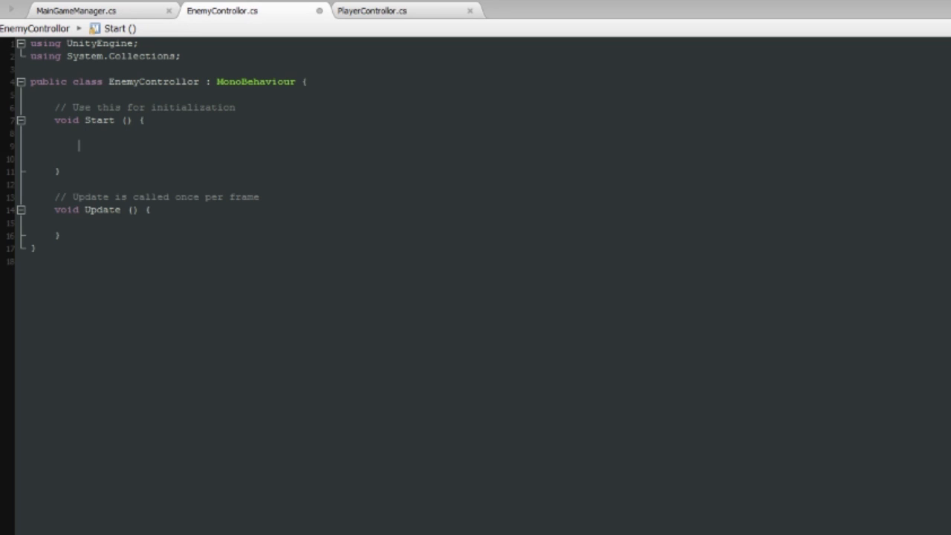
text(M)
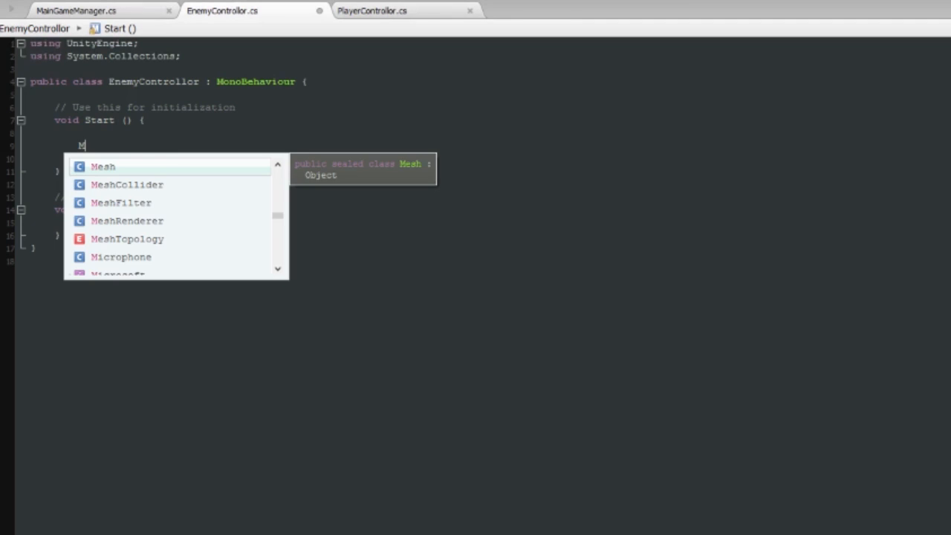
text(ainGameManager)
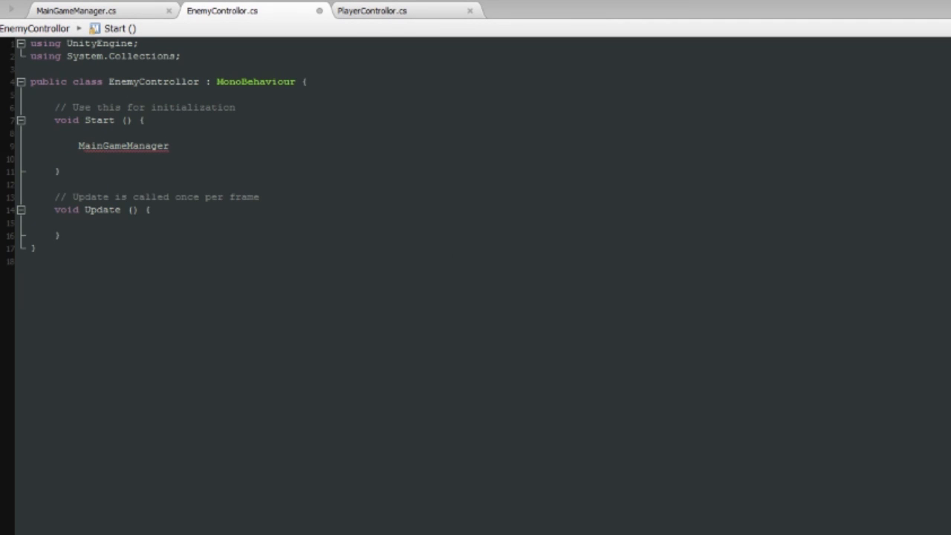
text(.)
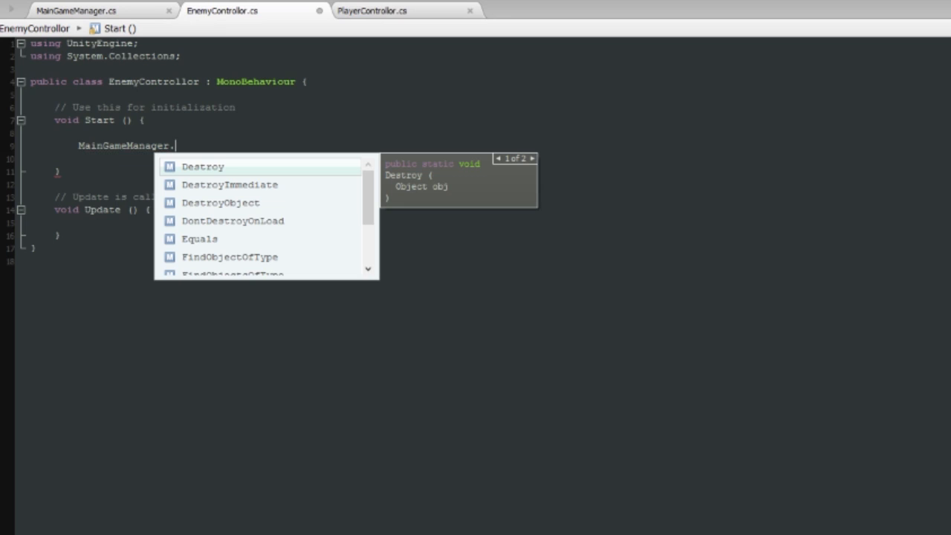
text(instance)
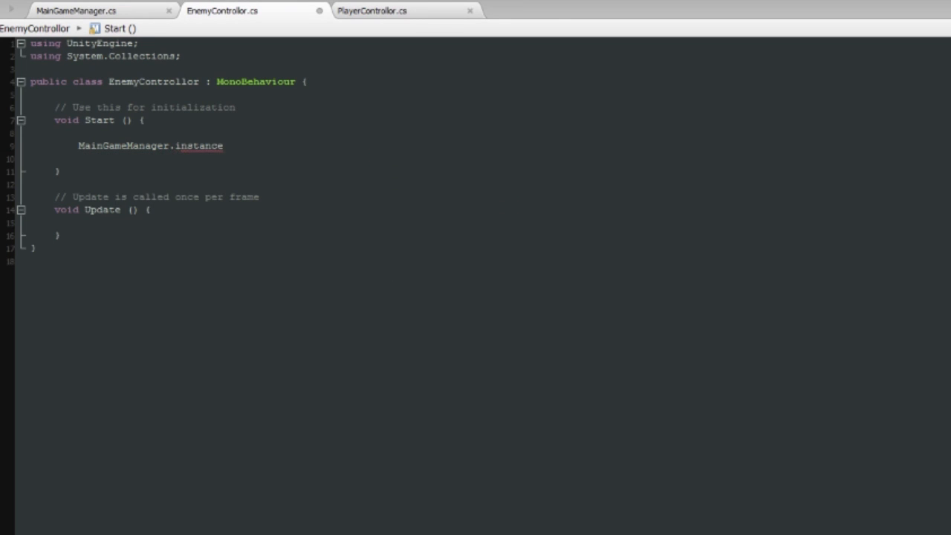
text(.)
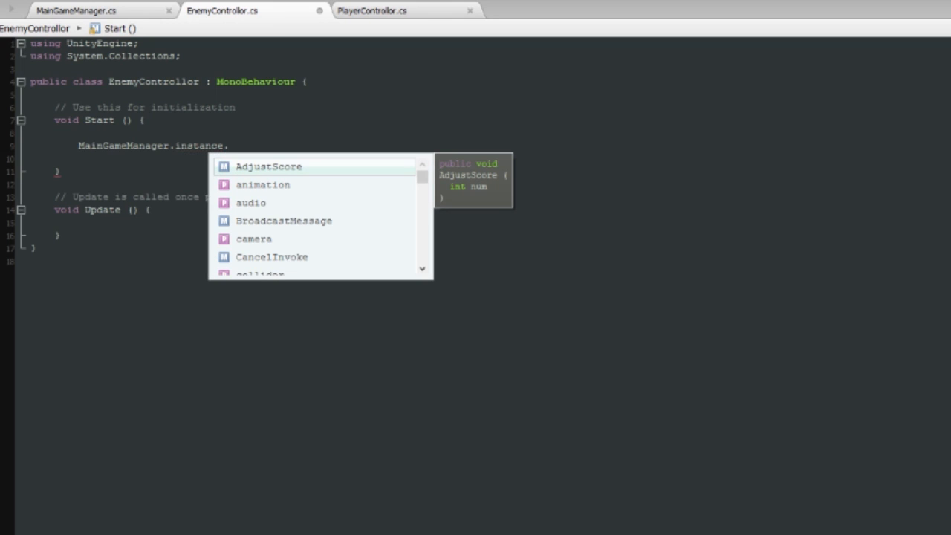
mouse_move(364, 250)
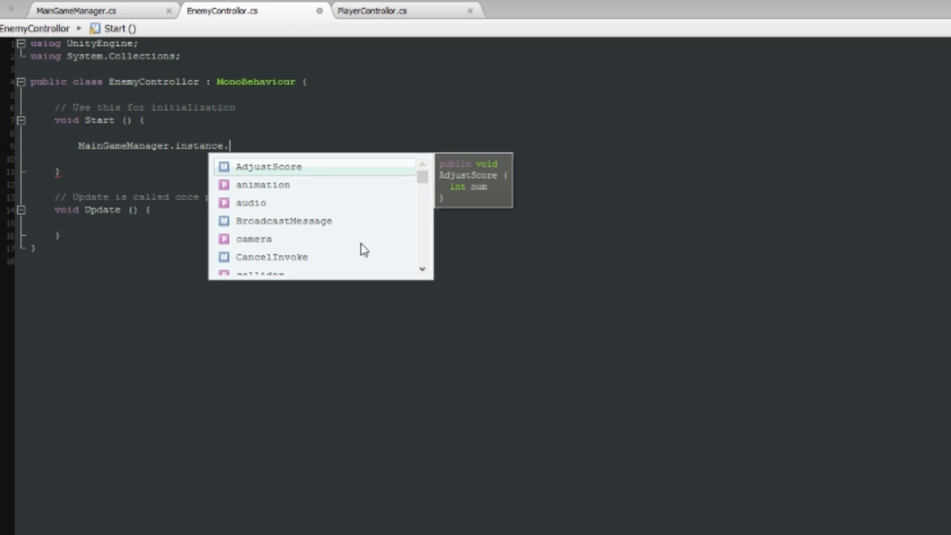
mouse_move(428, 217)
text(AdjustScore)
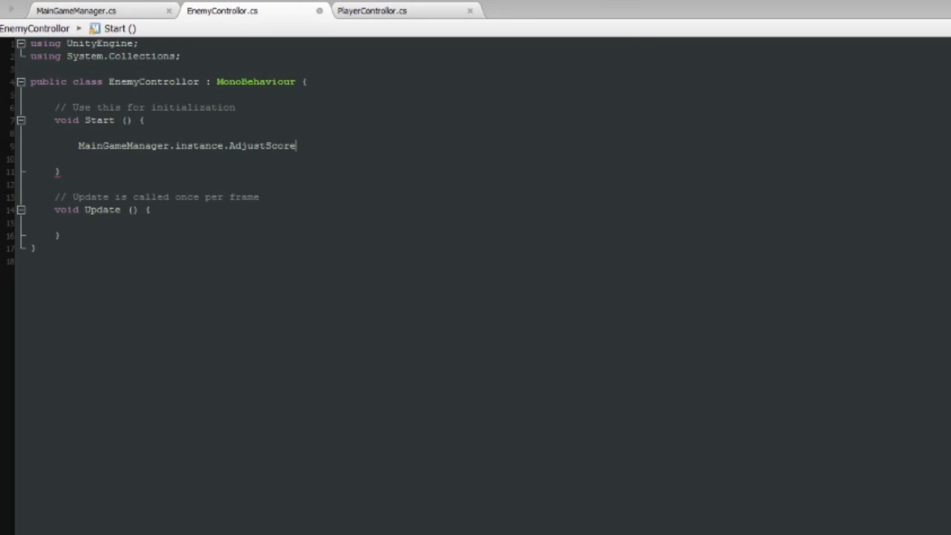
text(())
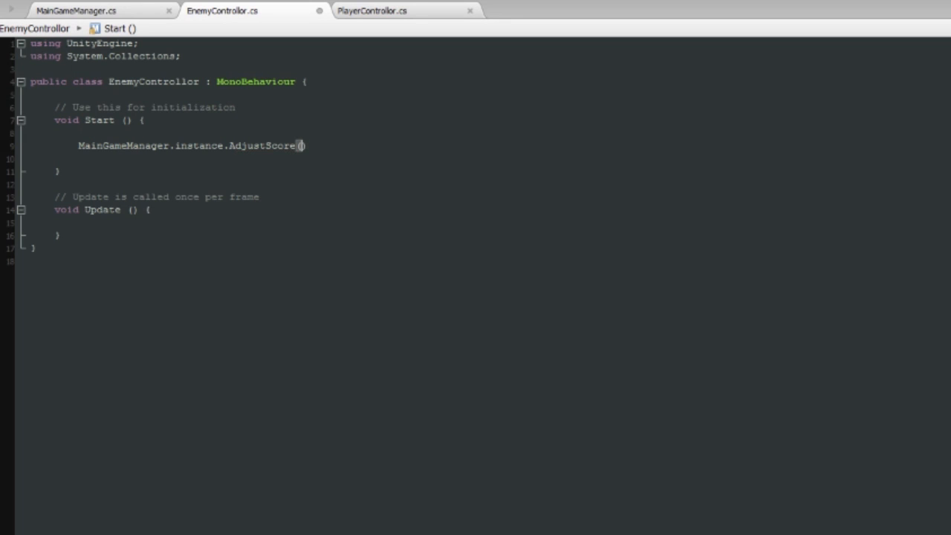
text(1000)
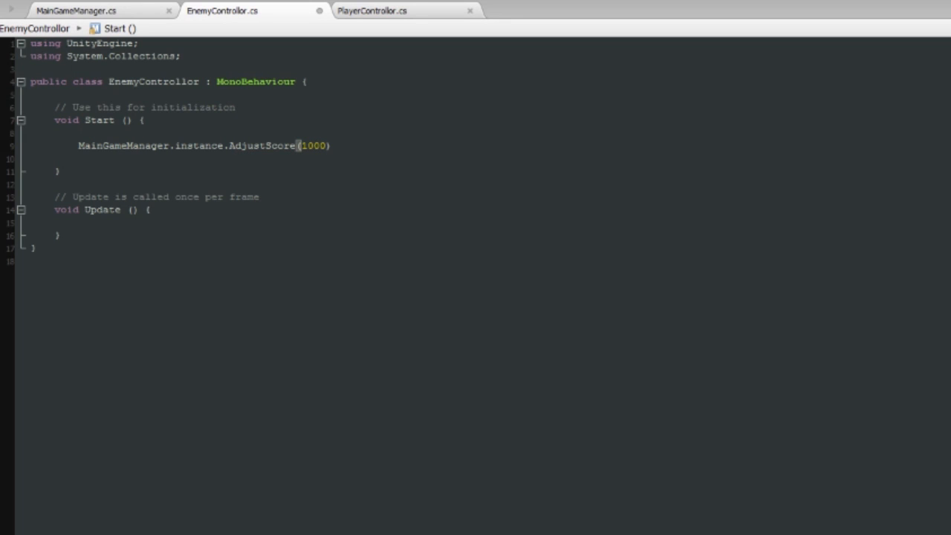
text(;)
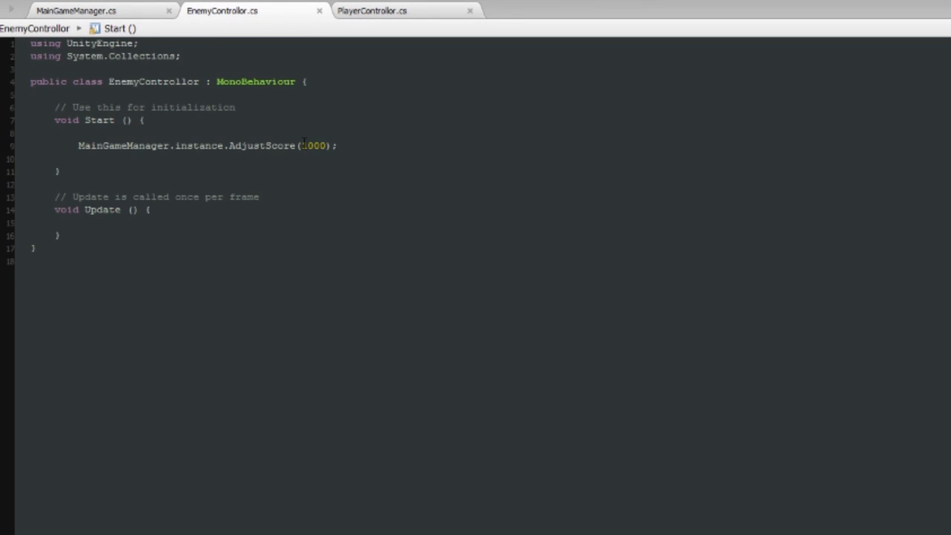
text(-)
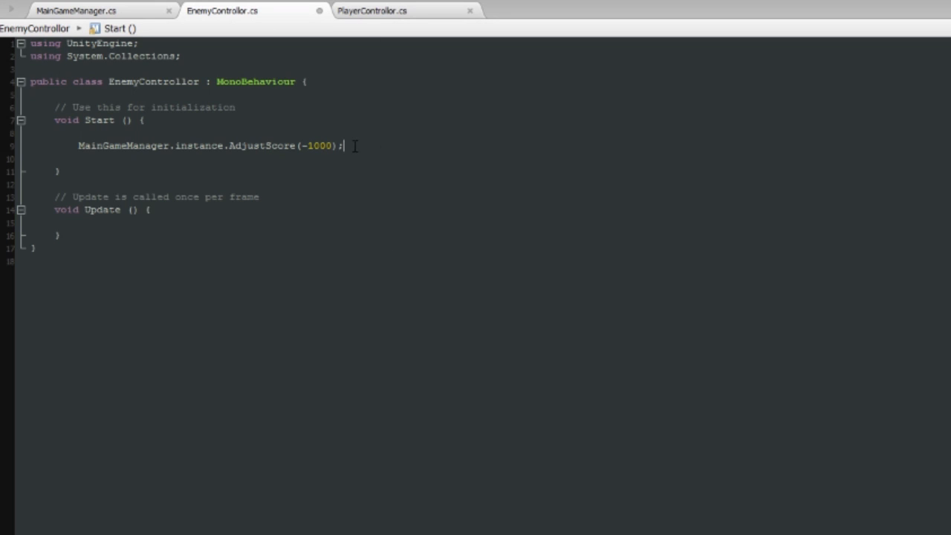
Select the AdjustScore line for copying and bring PlayerController.cs to the front
triple_click(208, 145)
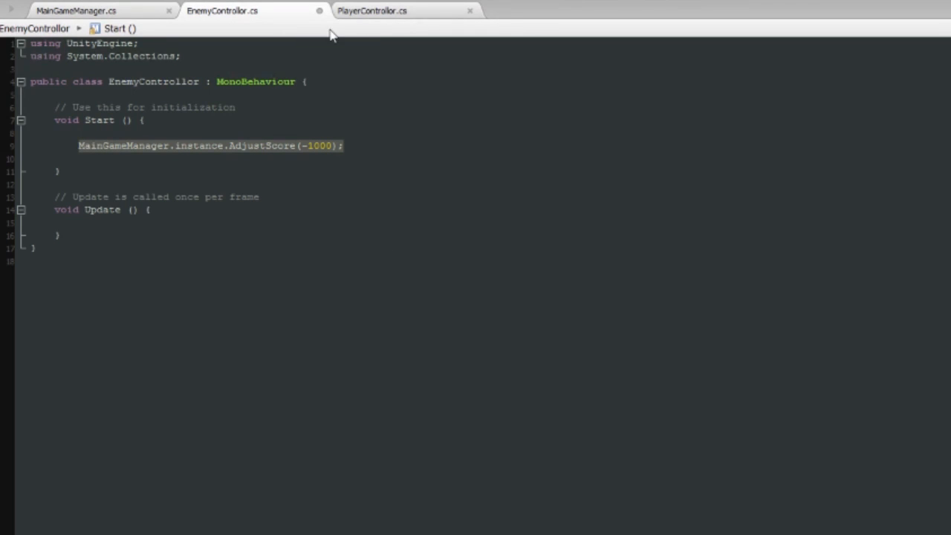
click(371, 10)
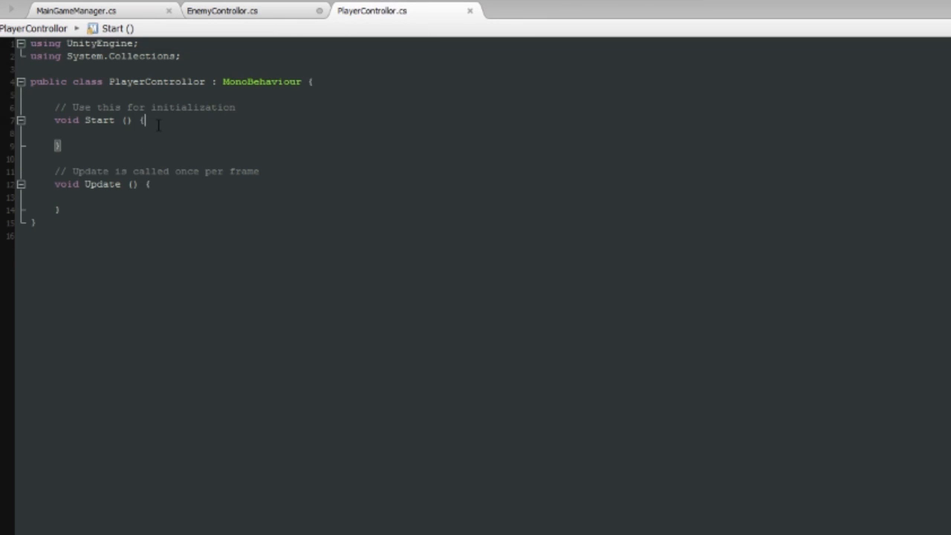
Paste the AdjustScore call into PlayerController's Start and save the script
text(MainGameManager.instance.AdjustScore(-1000);)
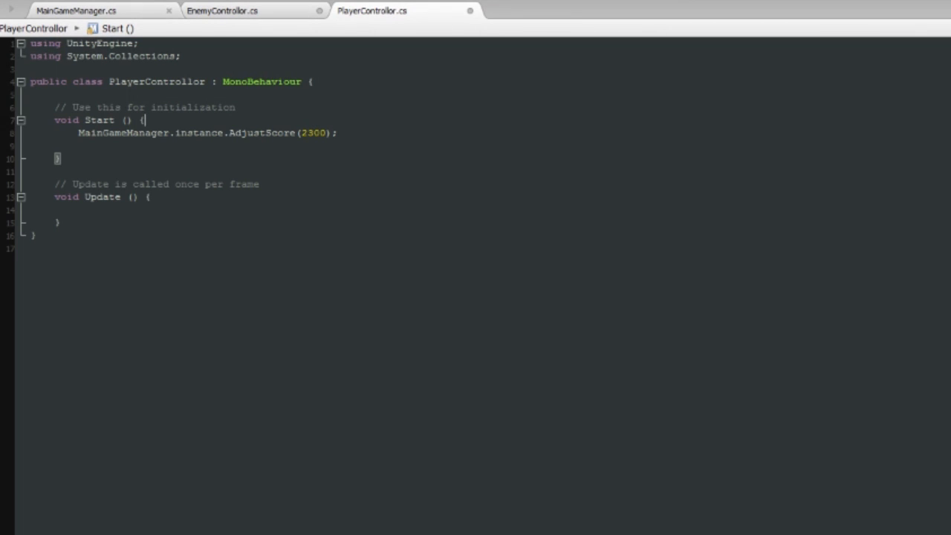
key(Return)
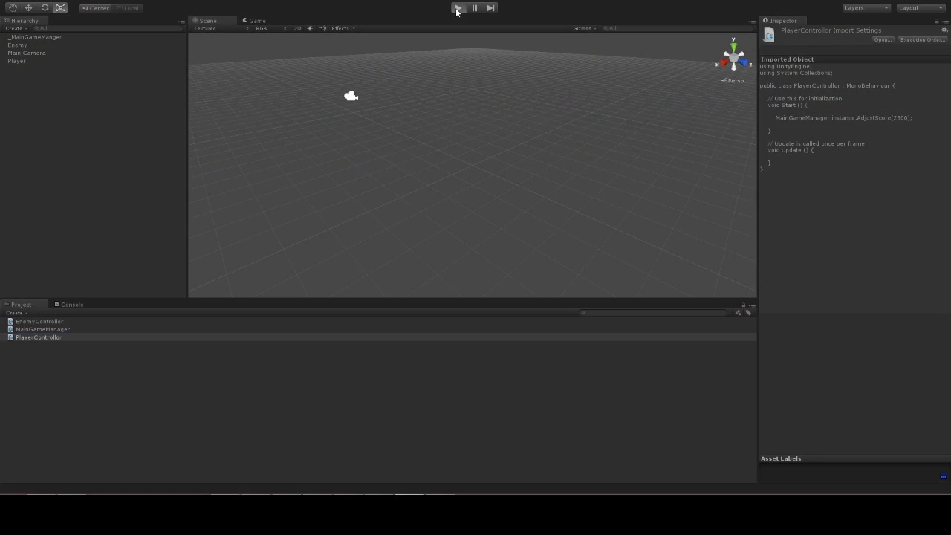
Run the scene in play mode from the Unity toolbar
click(458, 8)
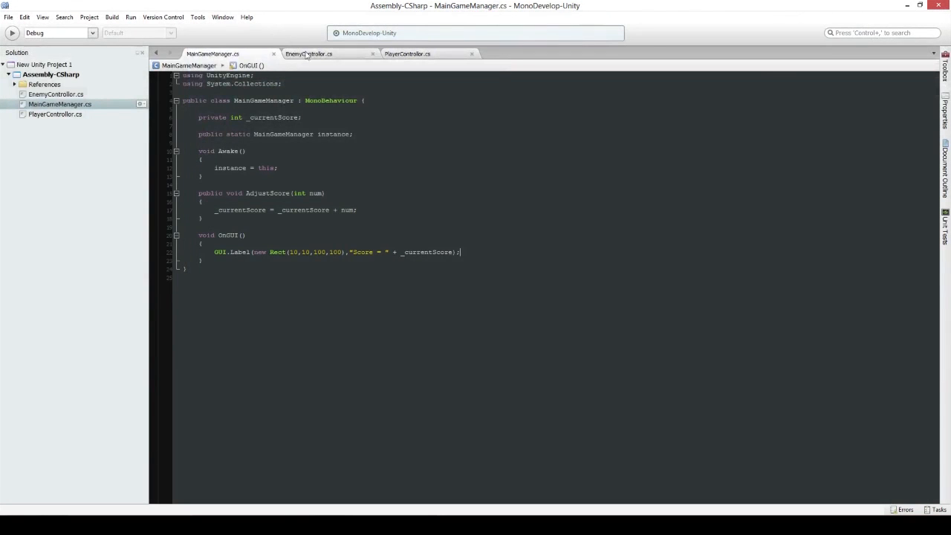
click(309, 53)
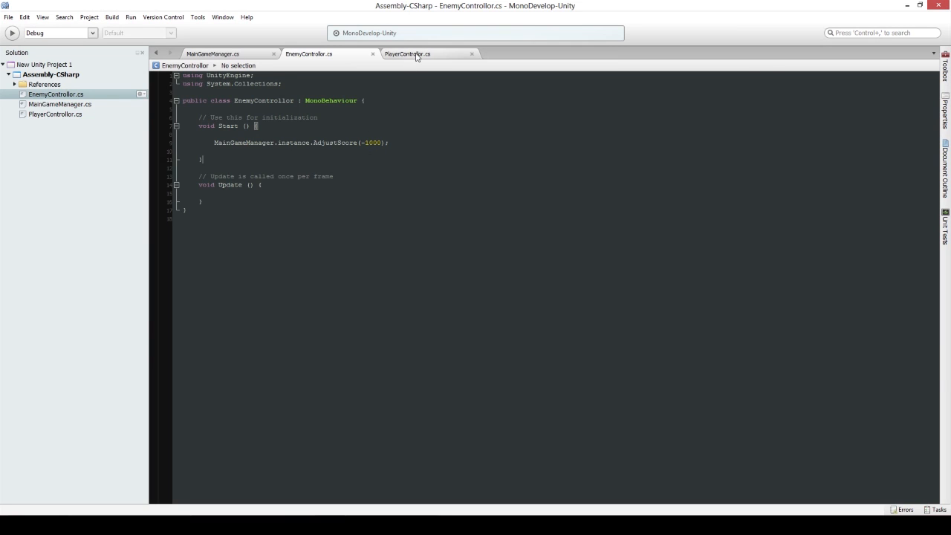
click(408, 54)
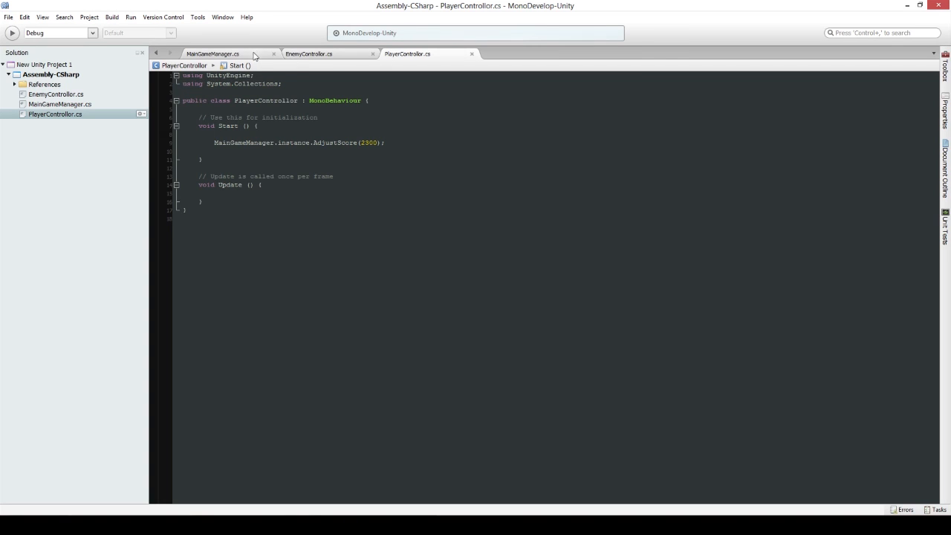
click(214, 53)
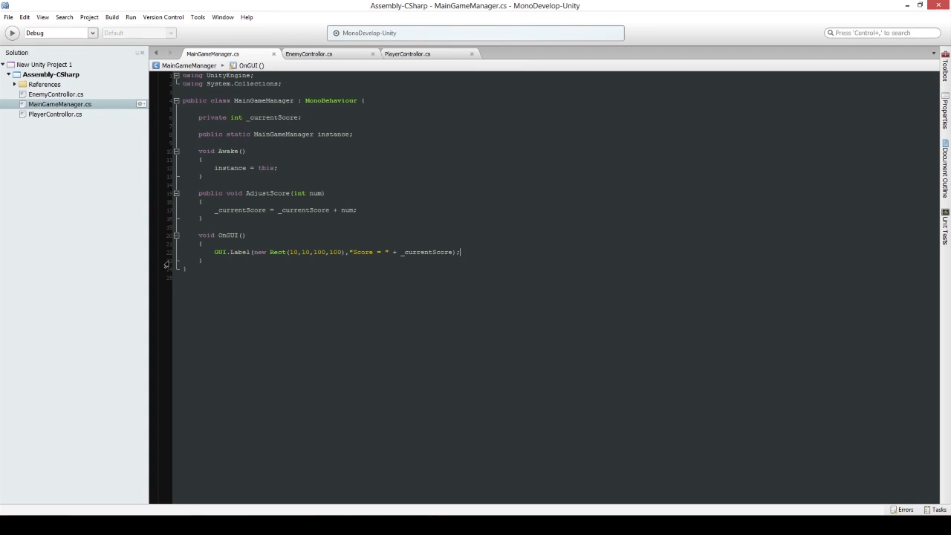
mouse_move(354, 176)
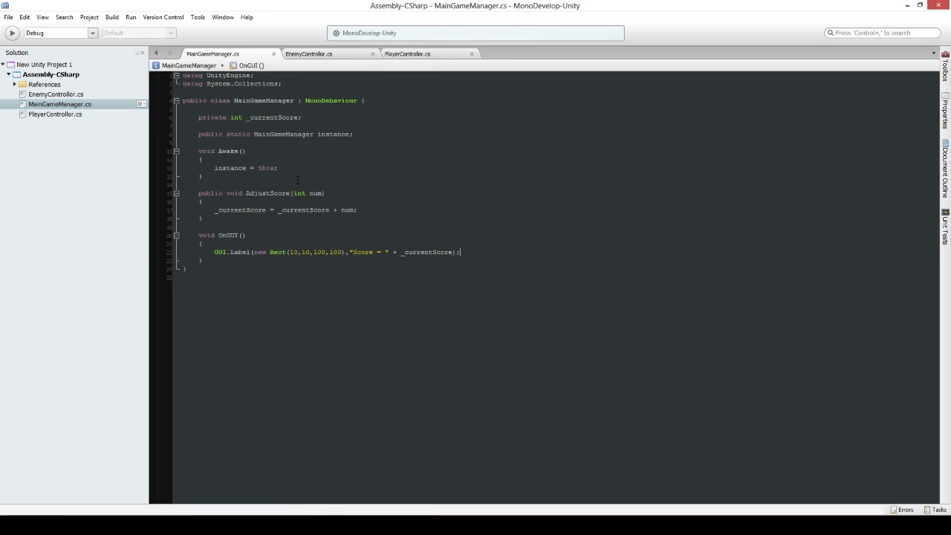
click(460, 252)
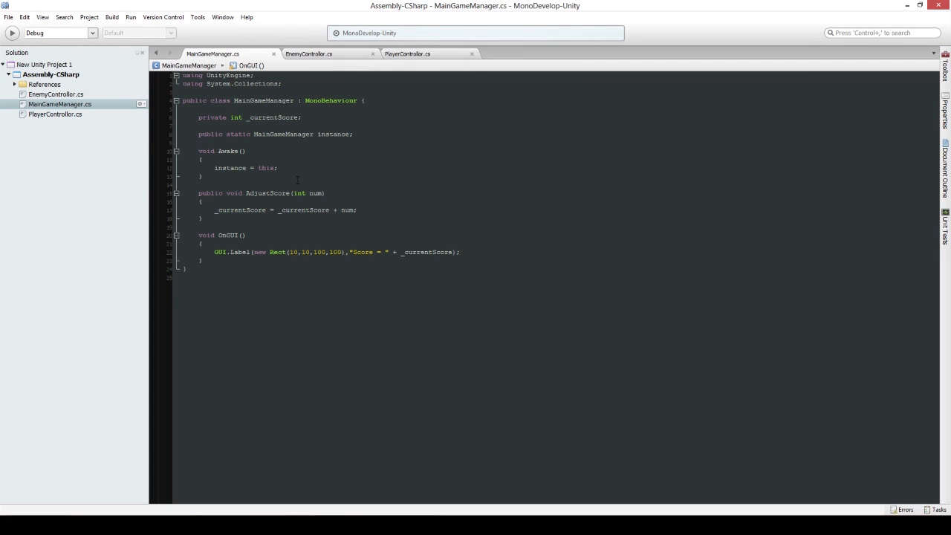